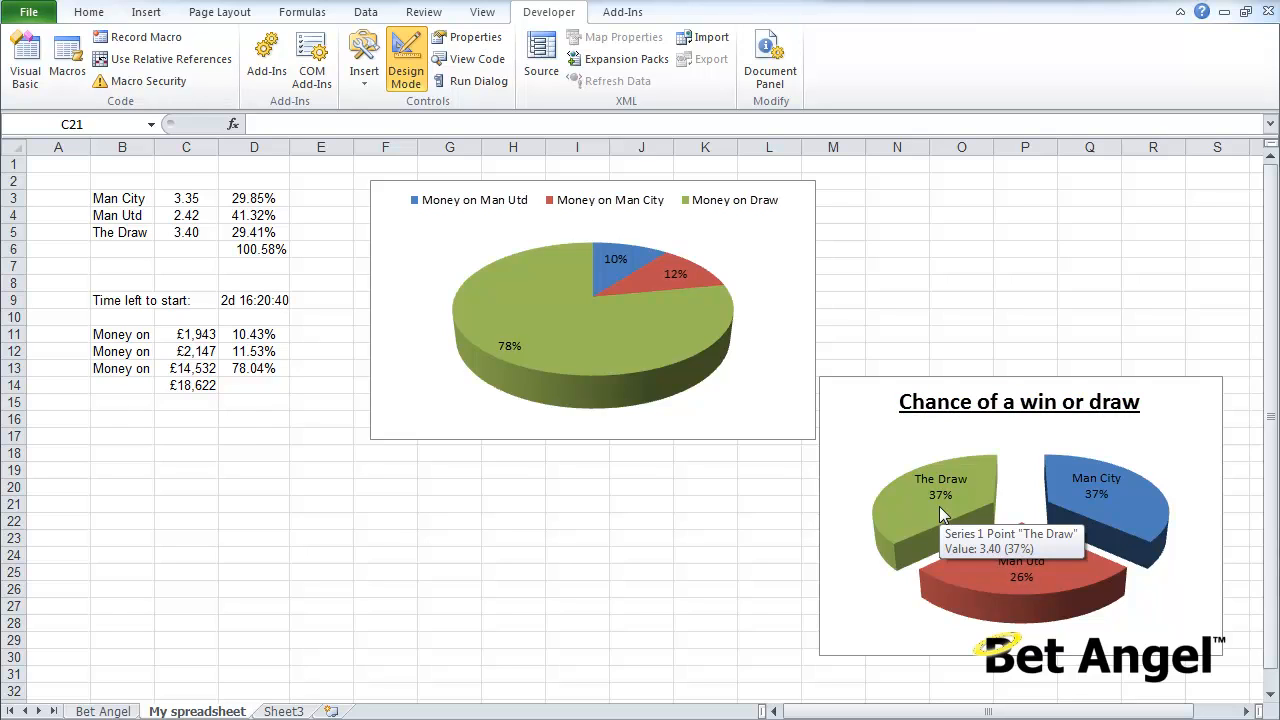
mouse_move(614, 534)
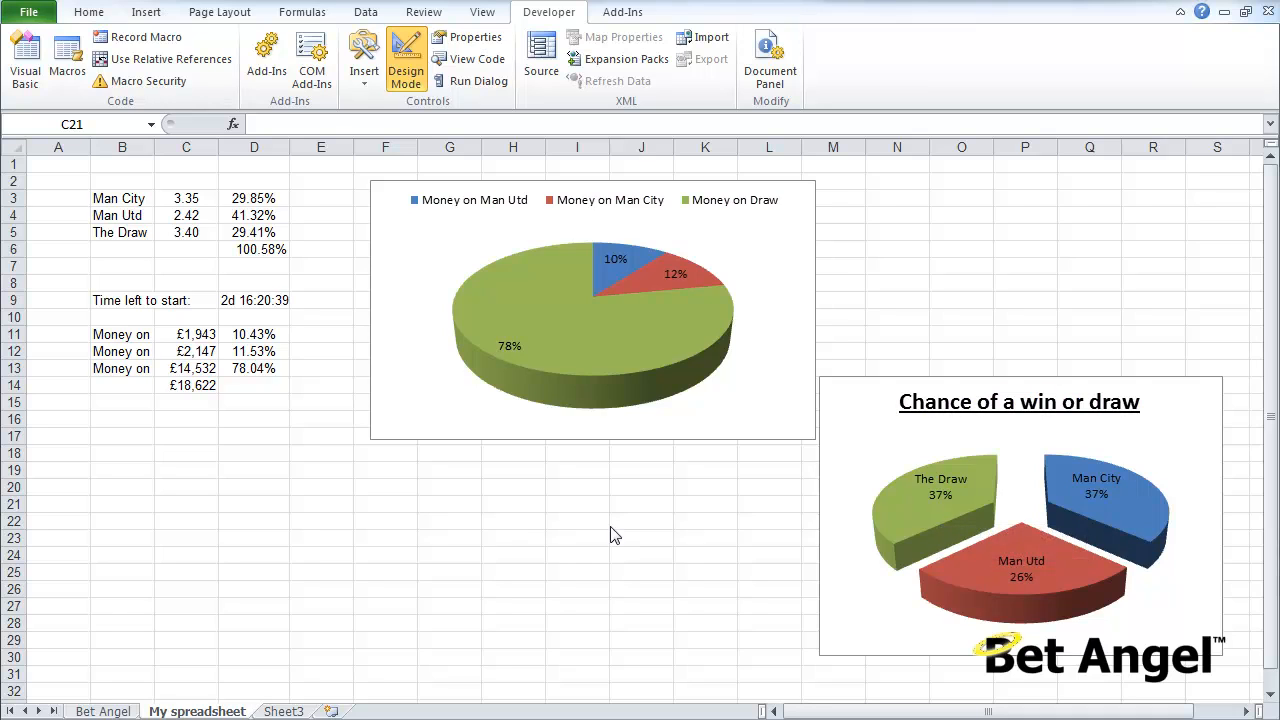
mouse_move(528, 474)
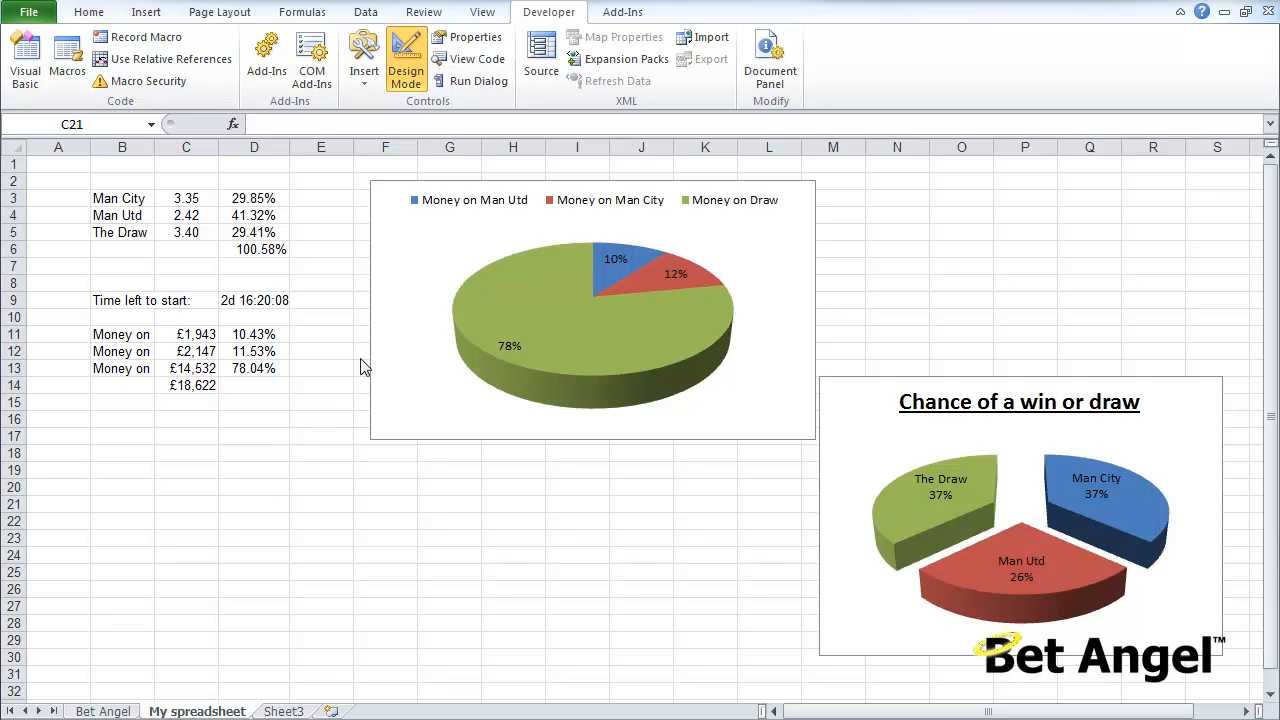
mouse_move(378, 316)
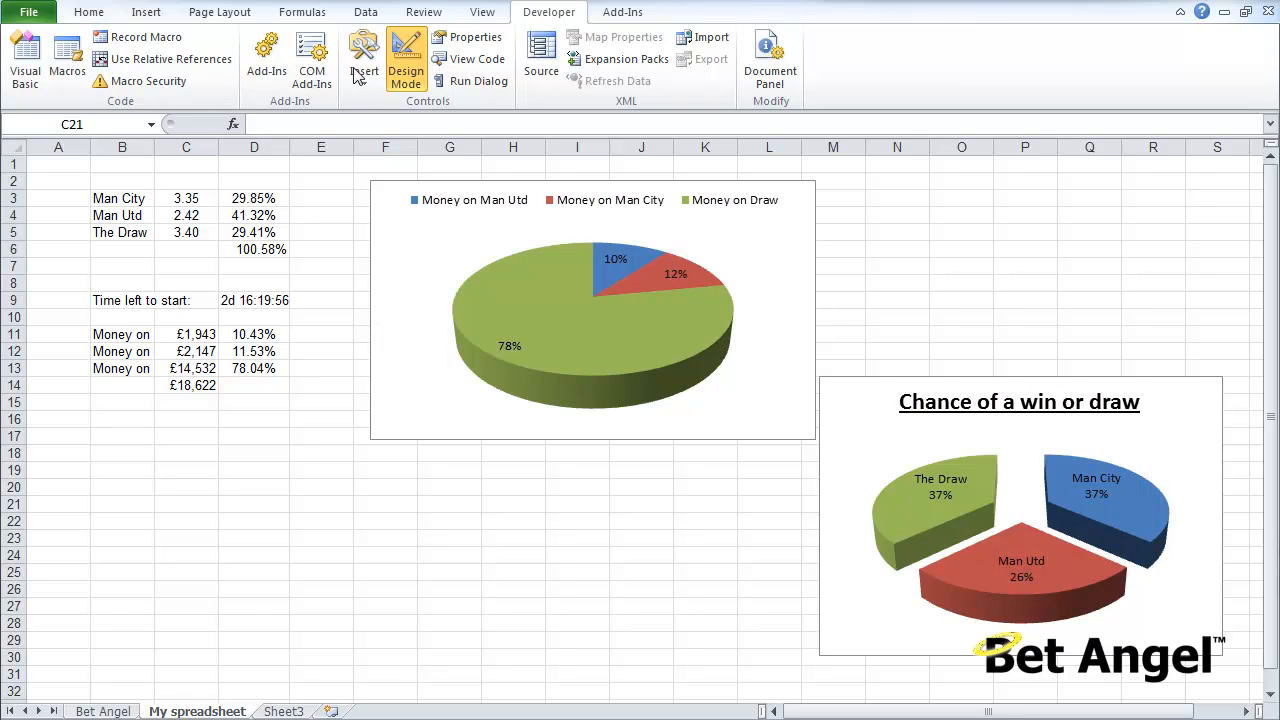
Insert a Form Controls spin button from the Developer tab near cell C21.
left_click(364, 58)
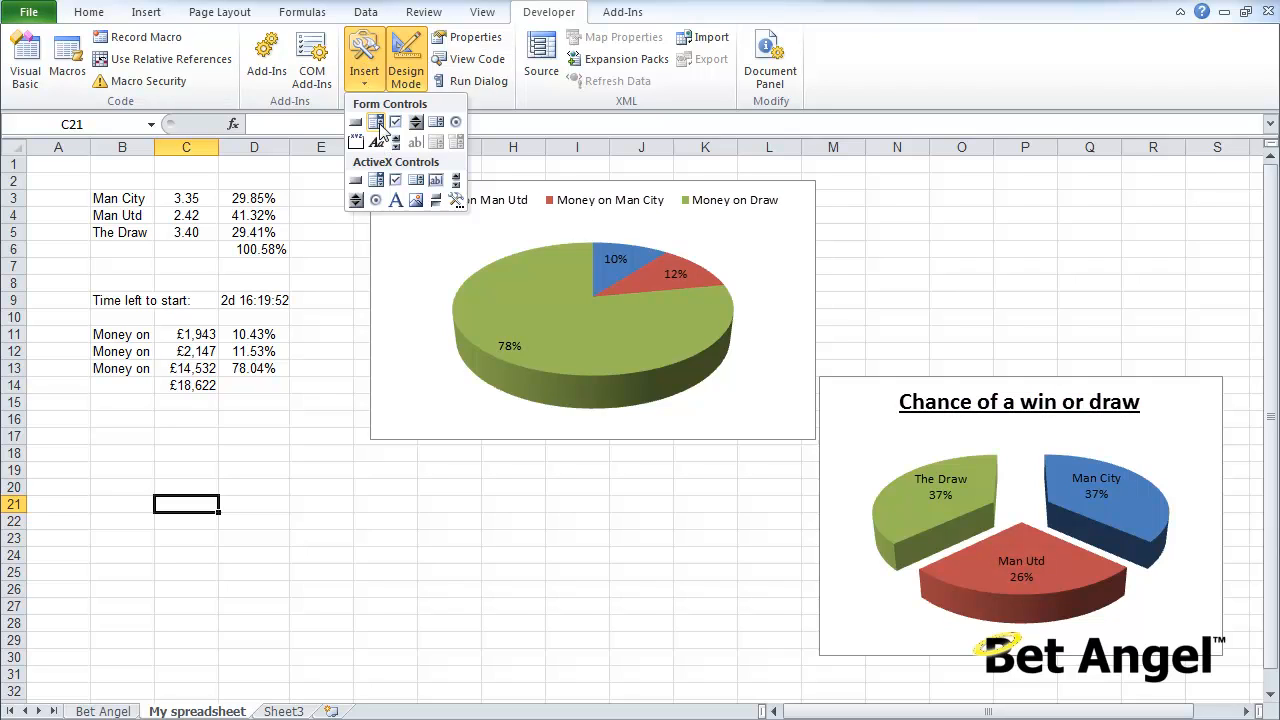
mouse_move(416, 122)
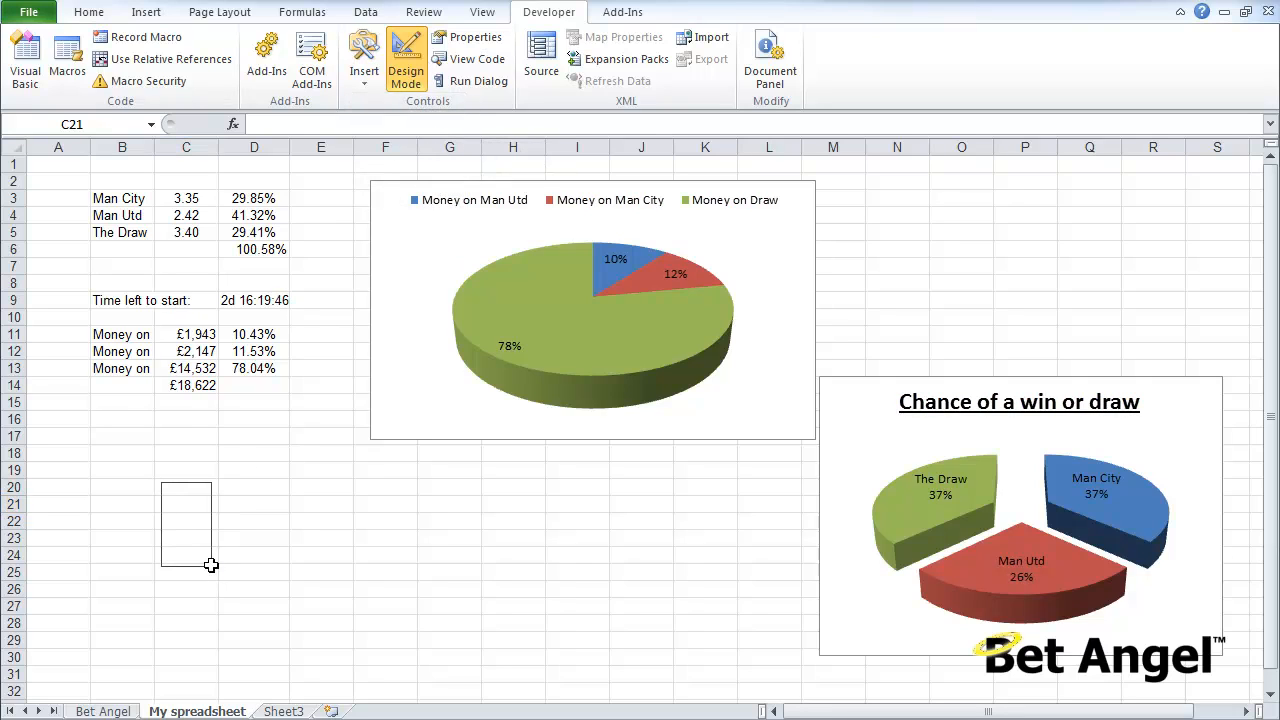
left_click(188, 524)
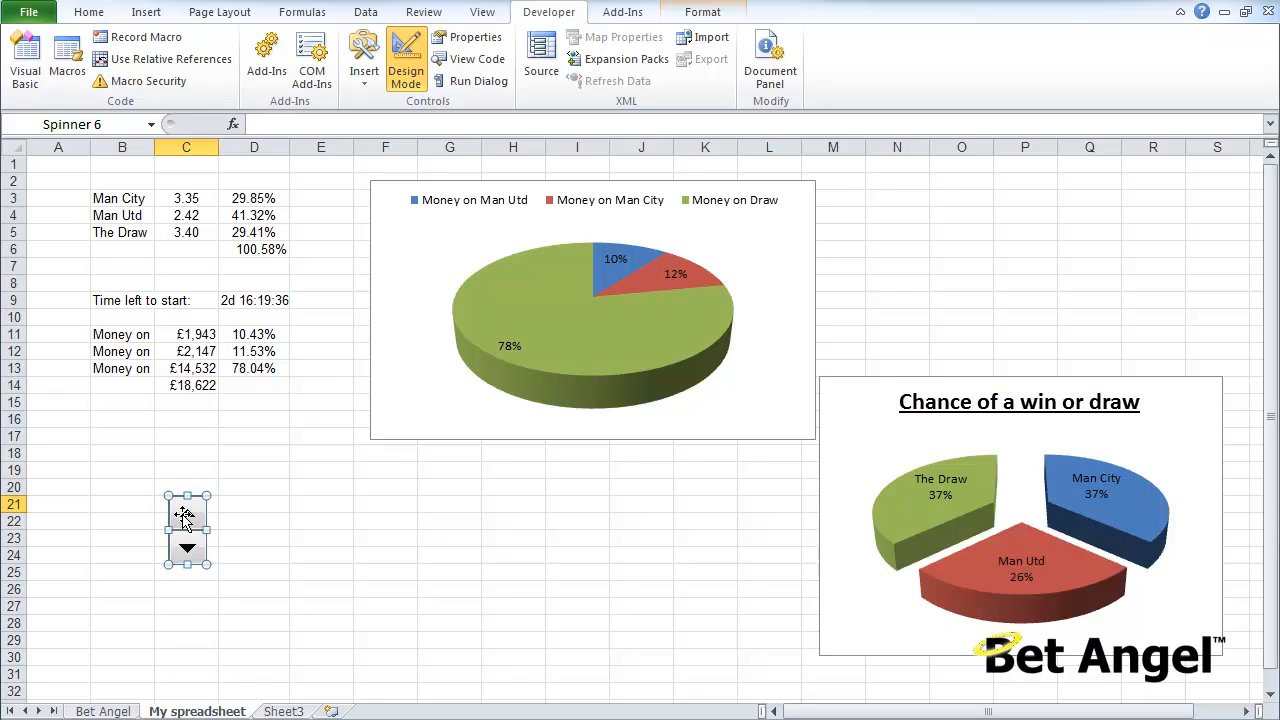
Format the spinner: cell link $F$21, maximum 1000, increment 10, and confirm.
right_click(188, 520)
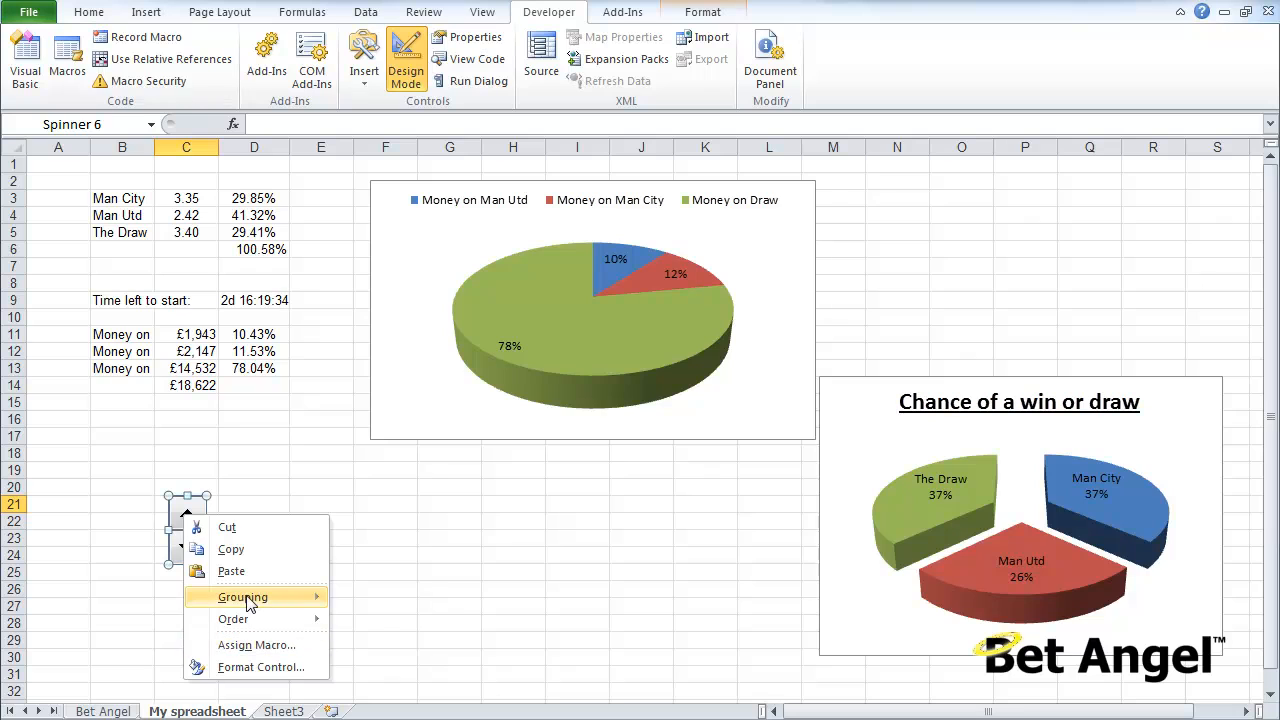
left_click(260, 668)
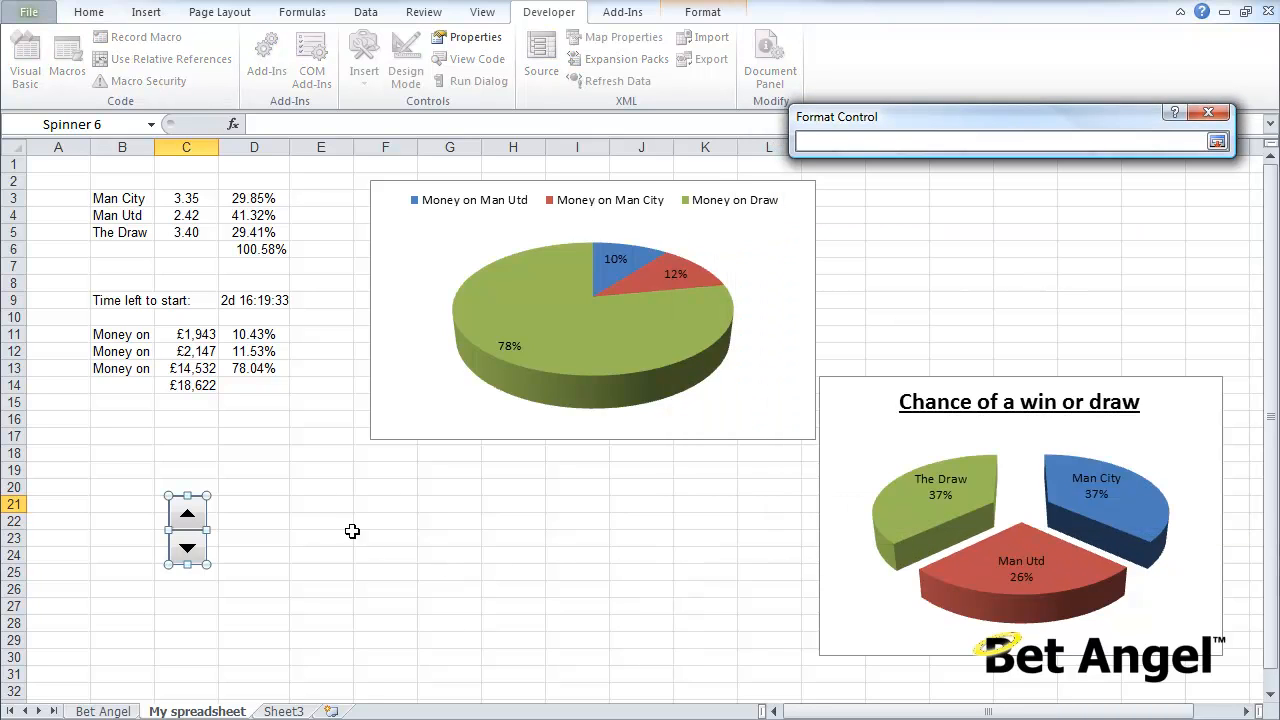
left_click(384, 504)
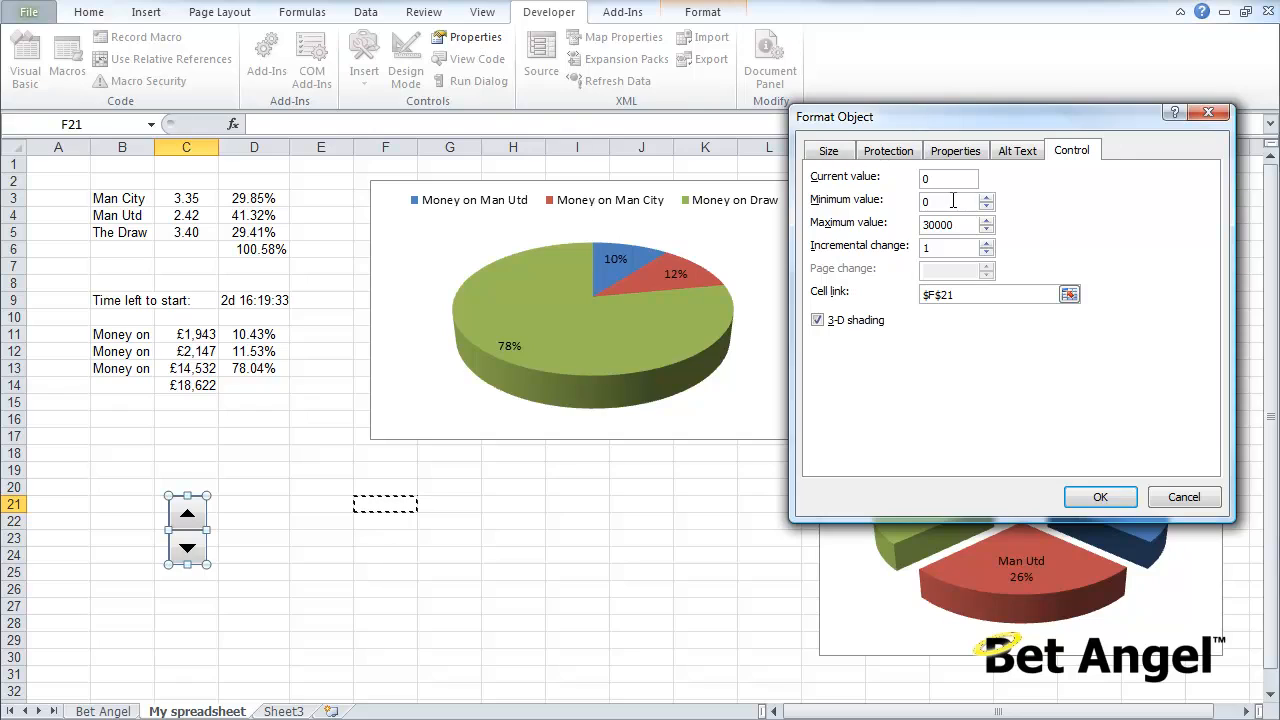
left_click(944, 200)
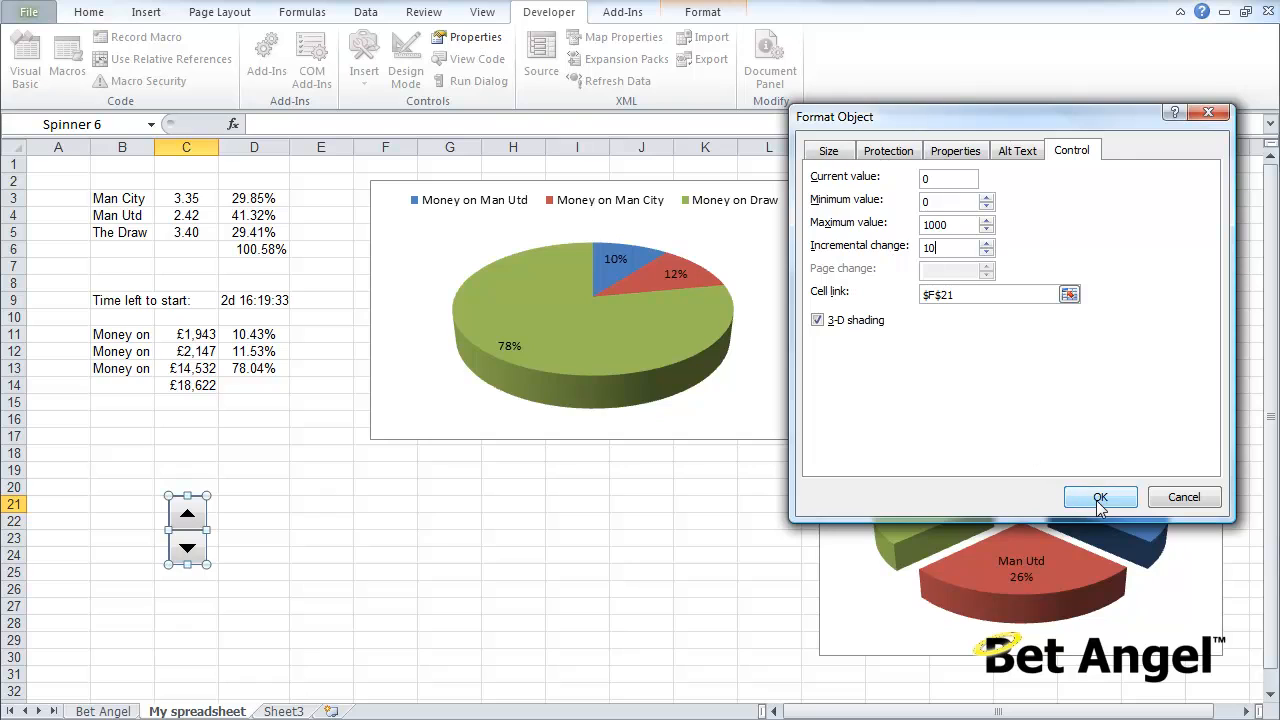
left_click(1100, 496)
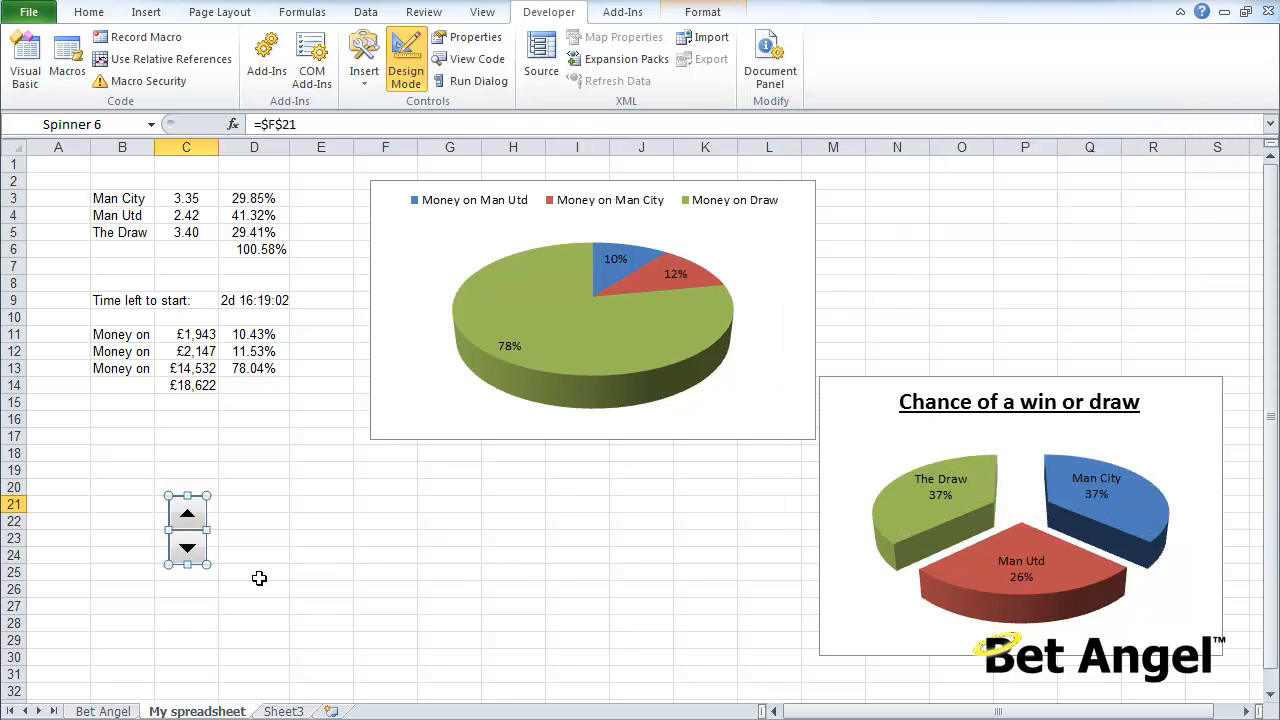
mouse_move(120, 536)
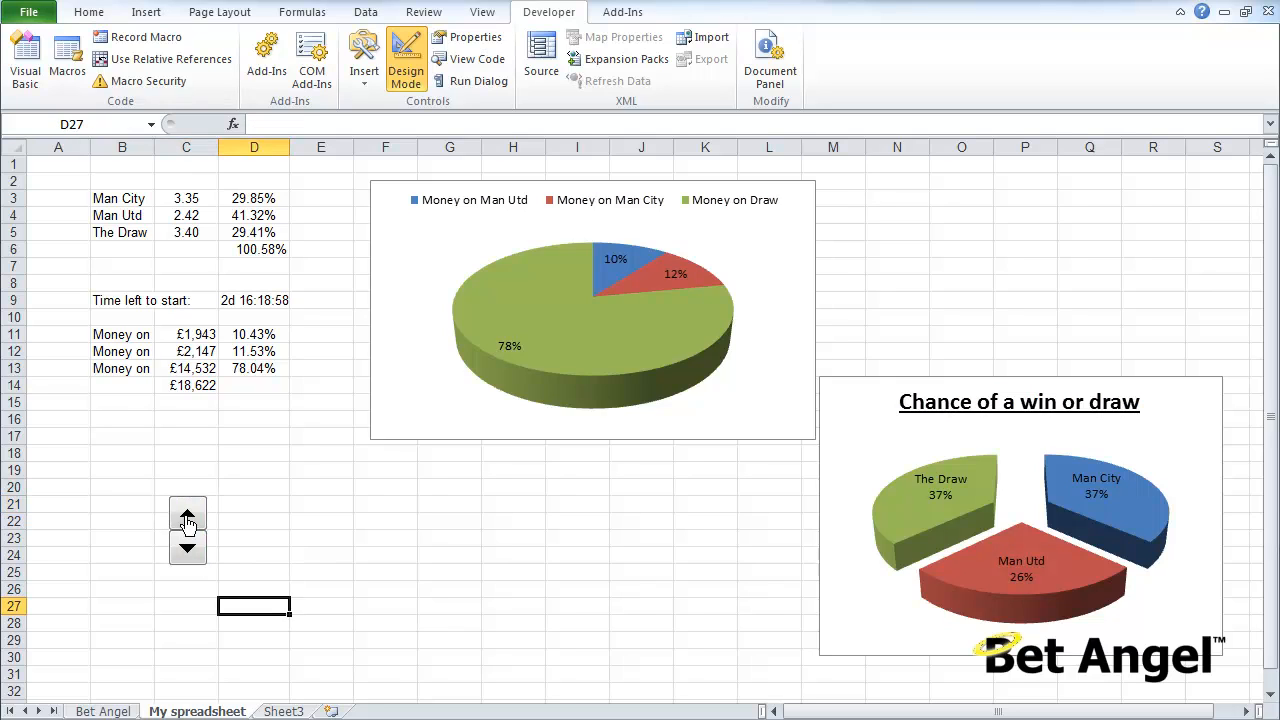
Step the spinner up twice and down twice to confirm F21 follows it.
left_click(188, 512)
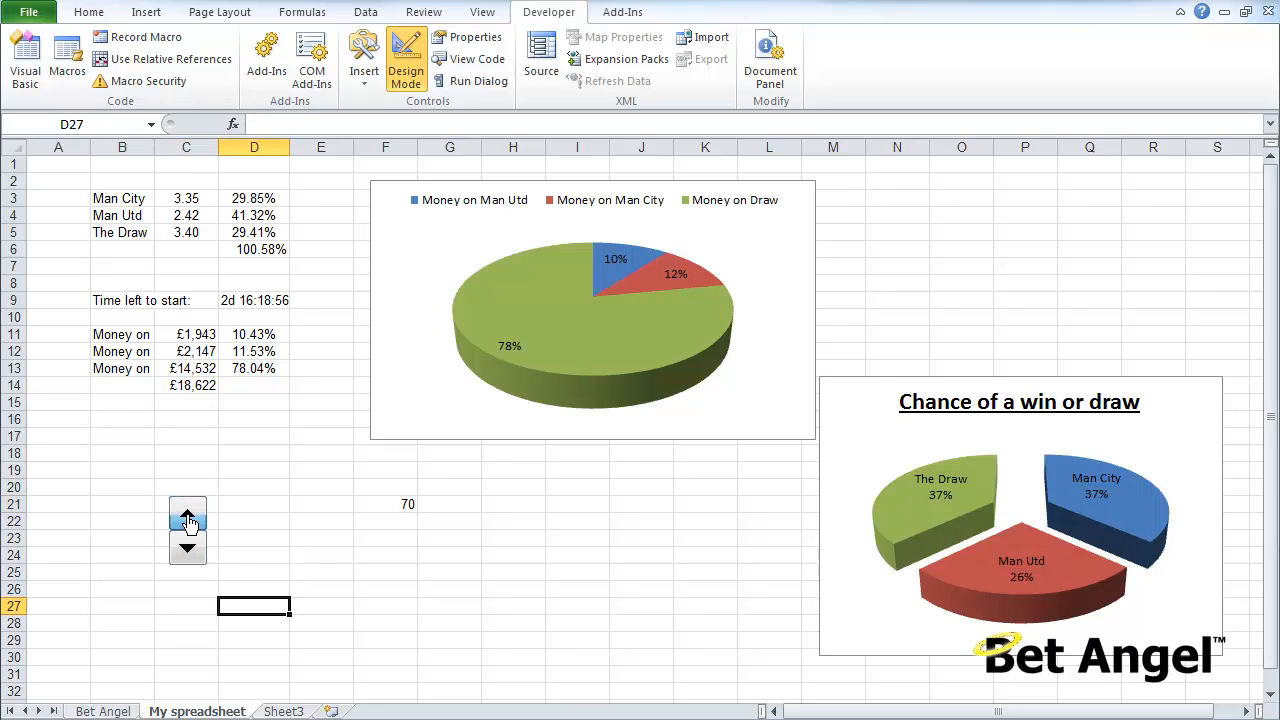
left_click(188, 512)
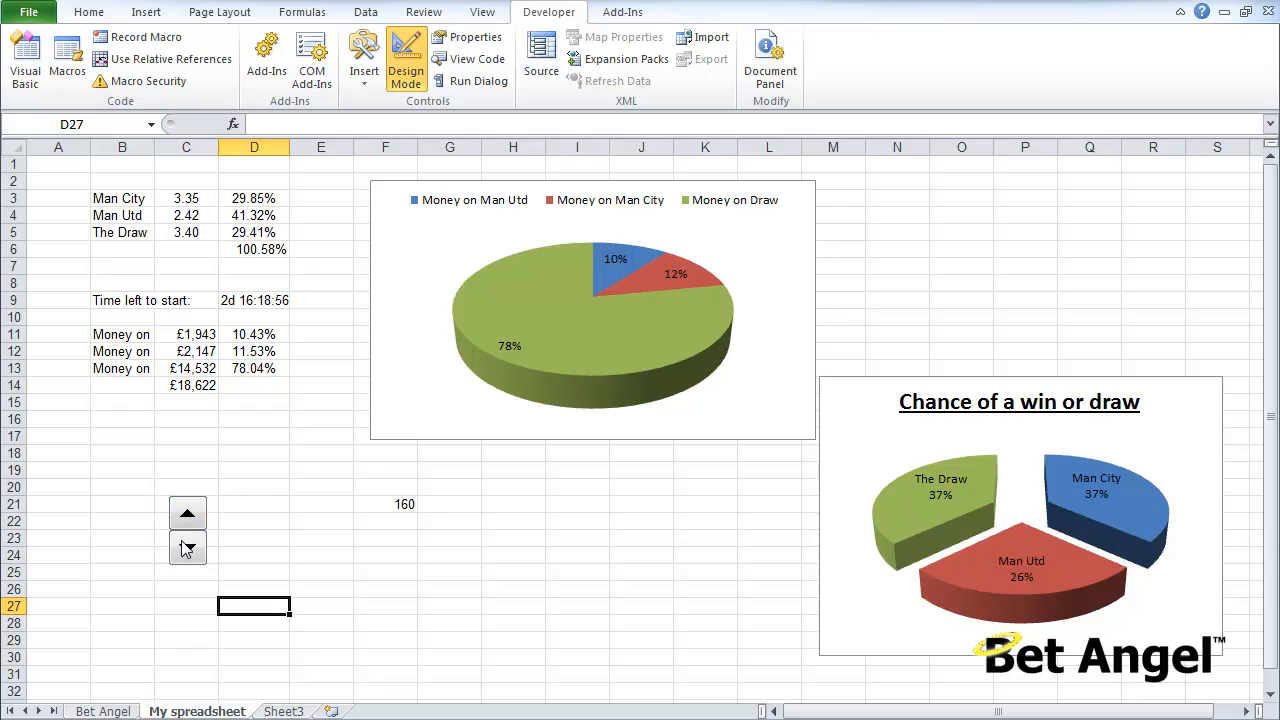
left_click(188, 548)
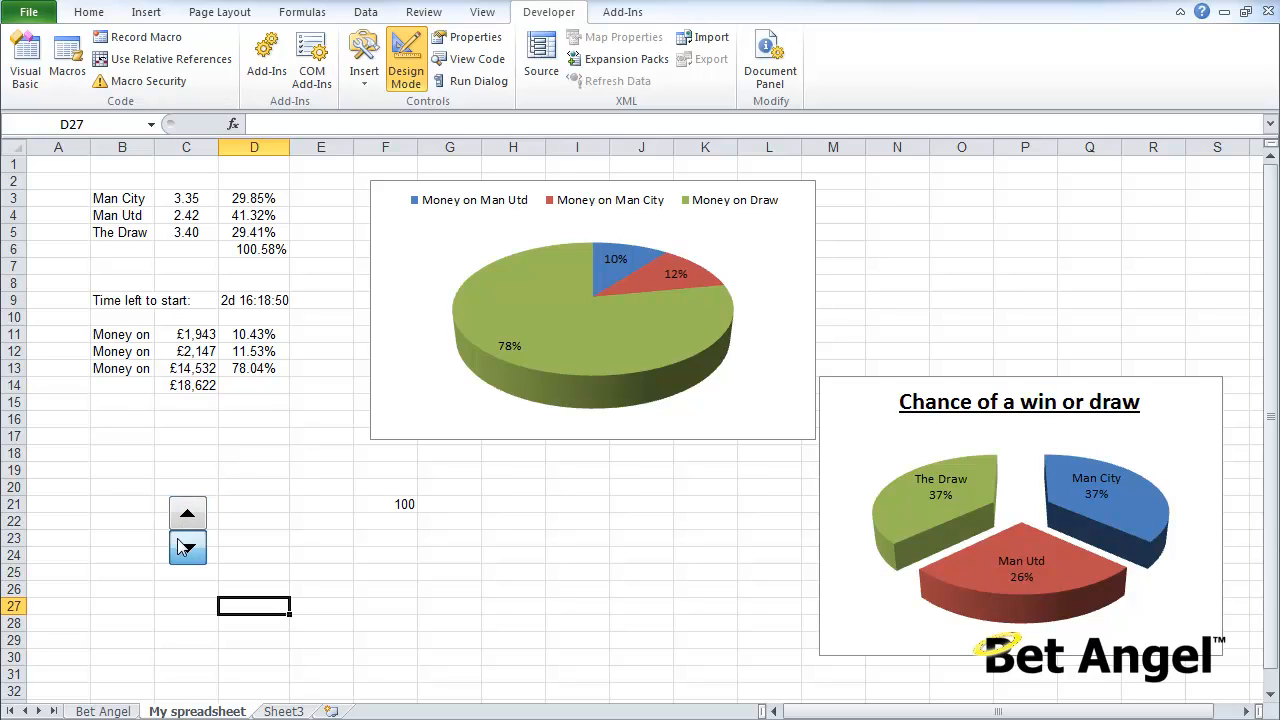
left_click(188, 548)
type("Stake :")
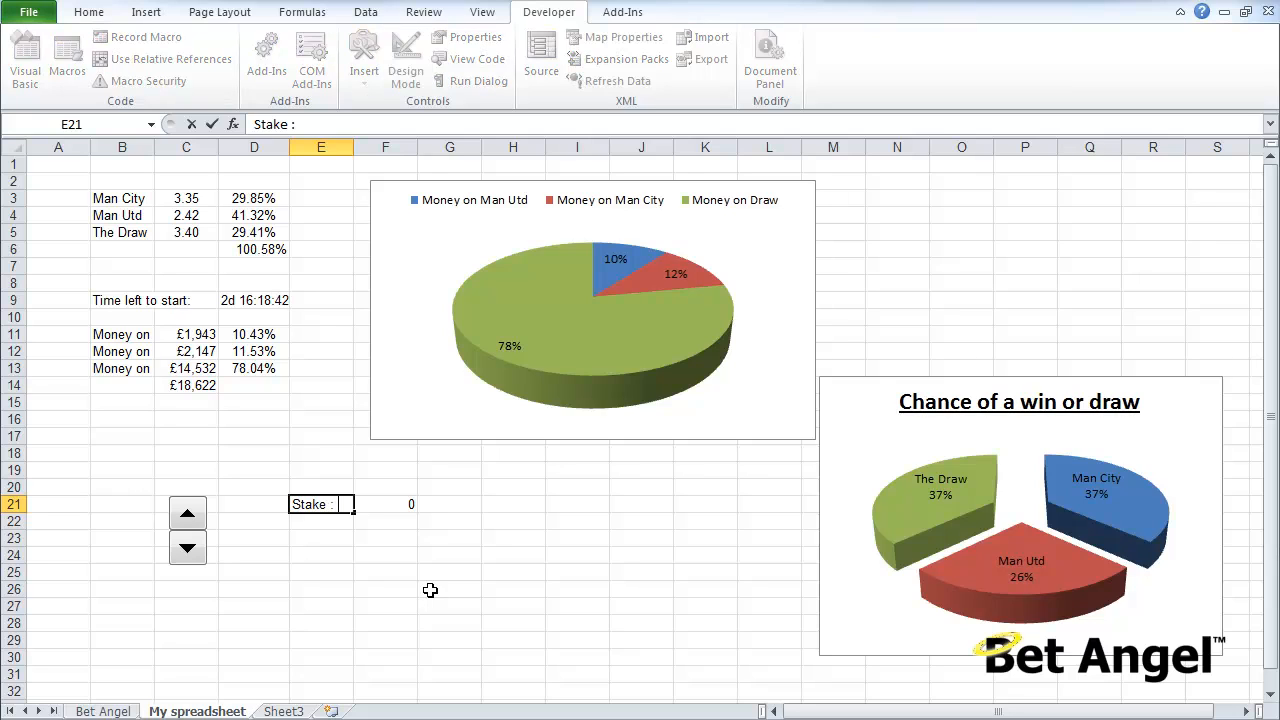
Enter 'Stake :' in E21 and right-align it beside F21.
left_click(406, 56)
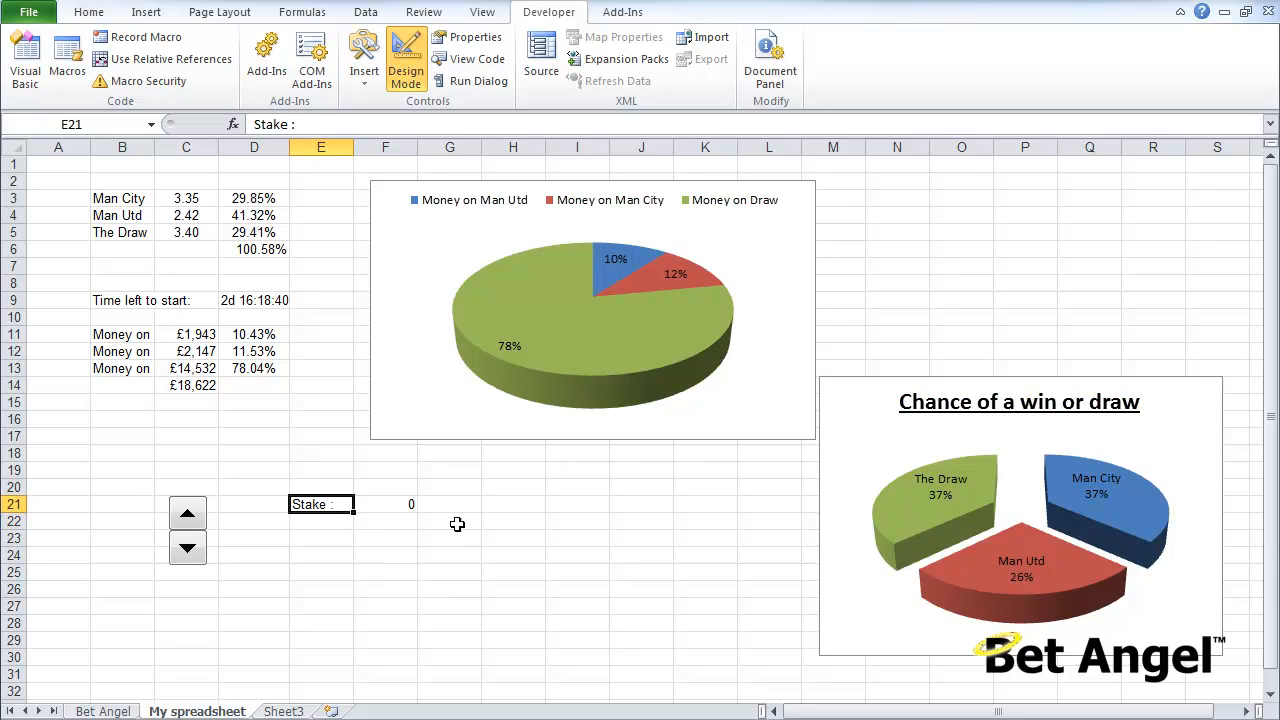
left_click(88, 12)
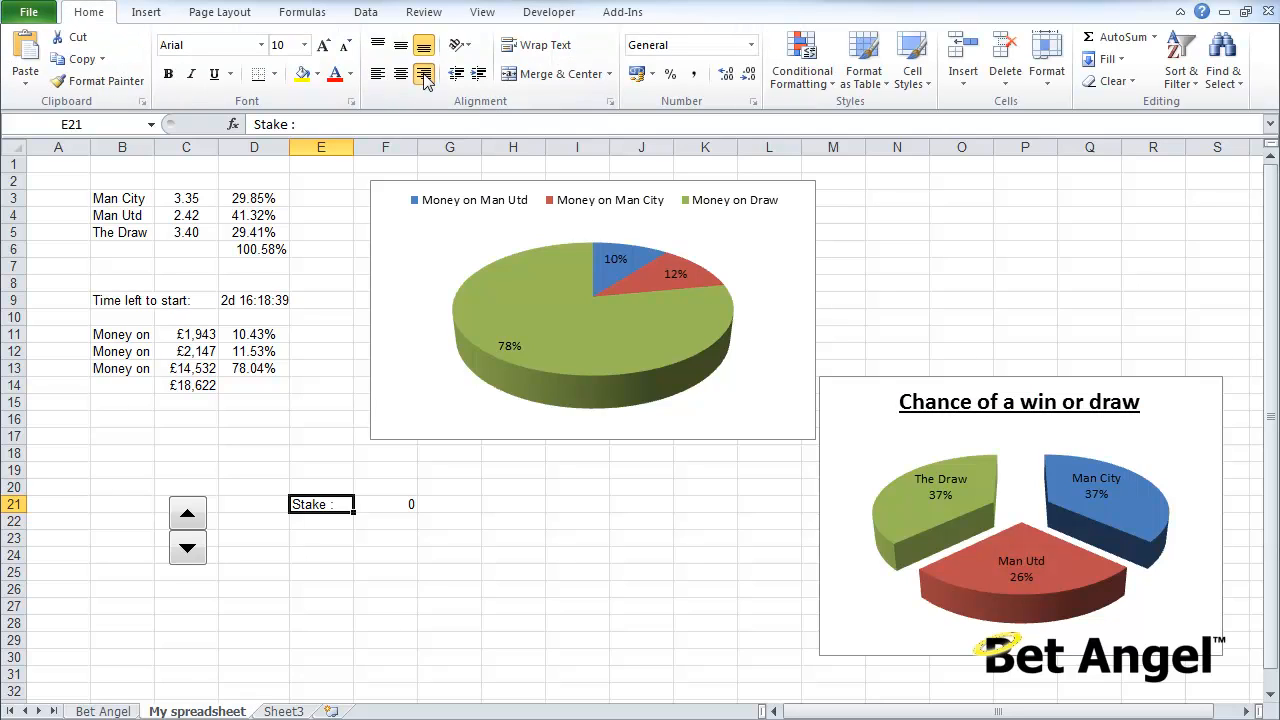
left_click(548, 12)
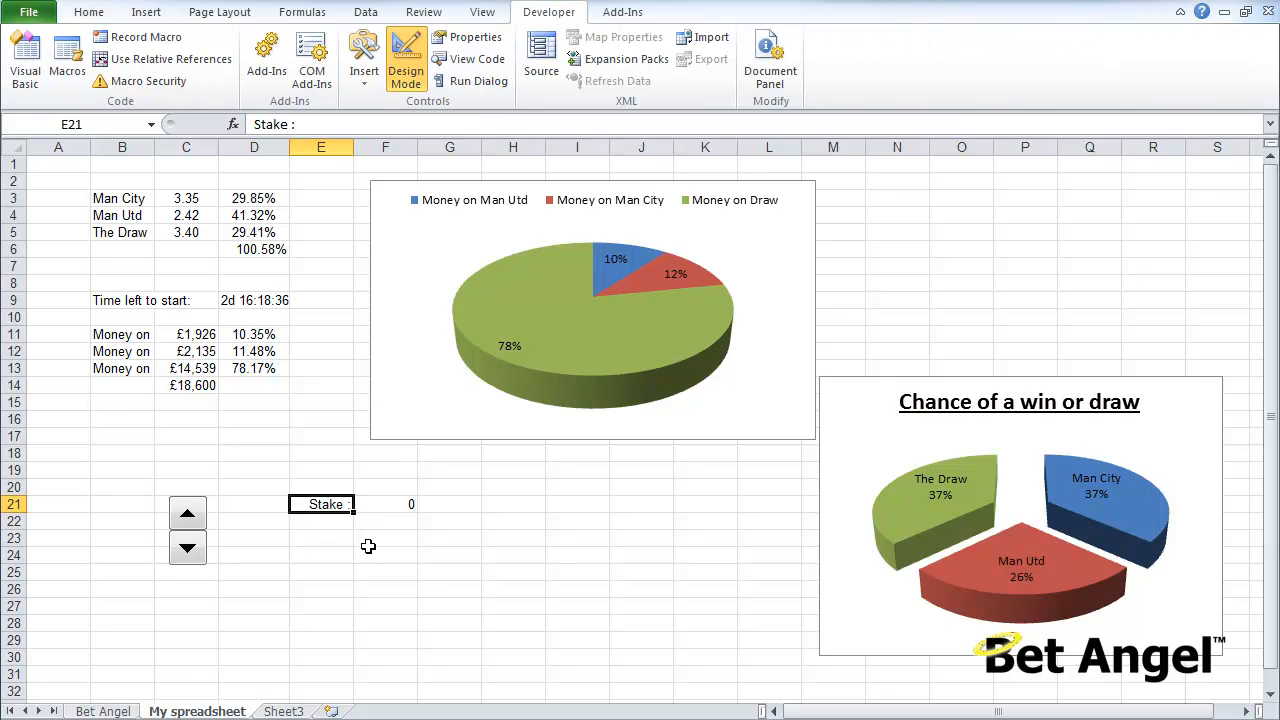
Step the stake up and back to zero, then move to the Bet Angel sheet.
left_click(188, 512)
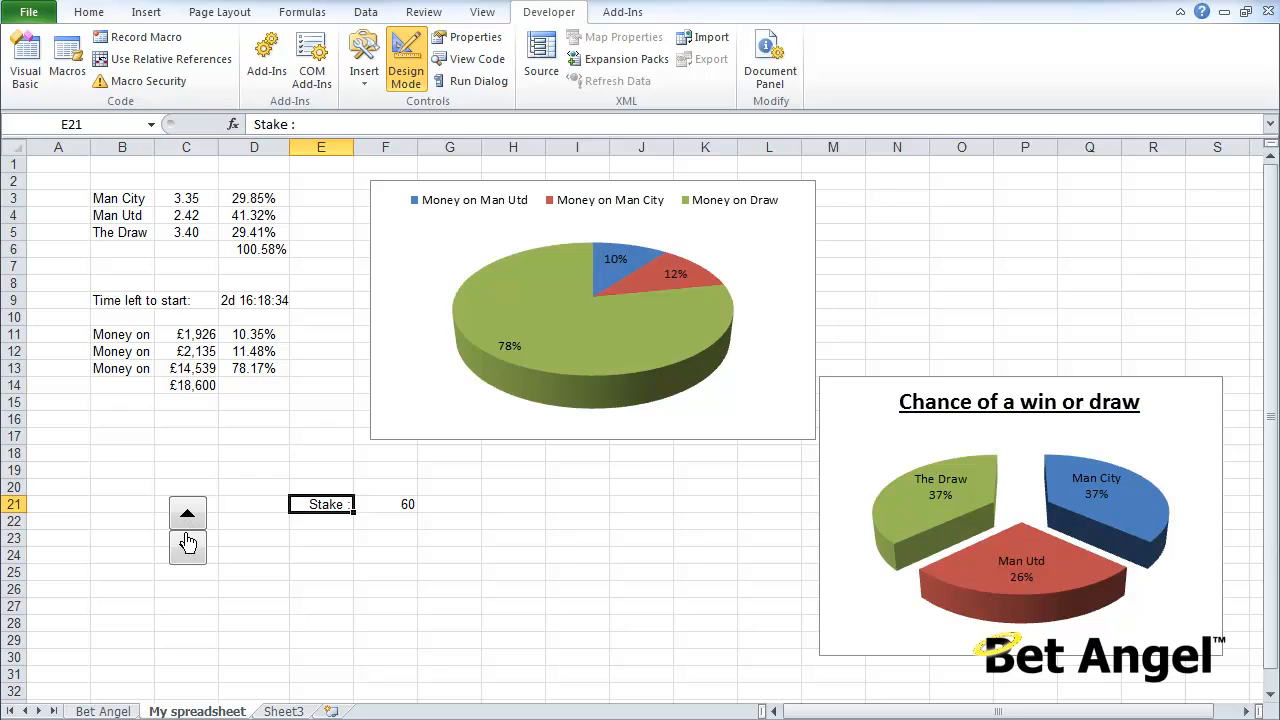
left_click(188, 548)
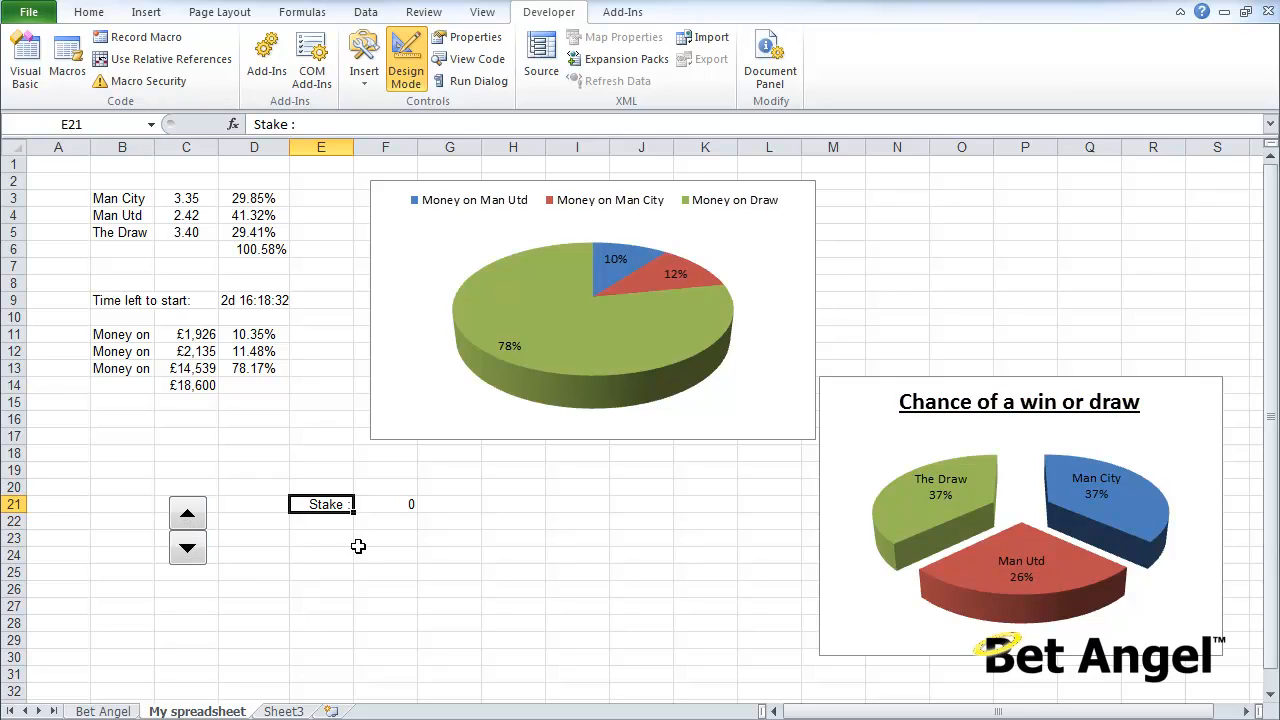
left_click(188, 512)
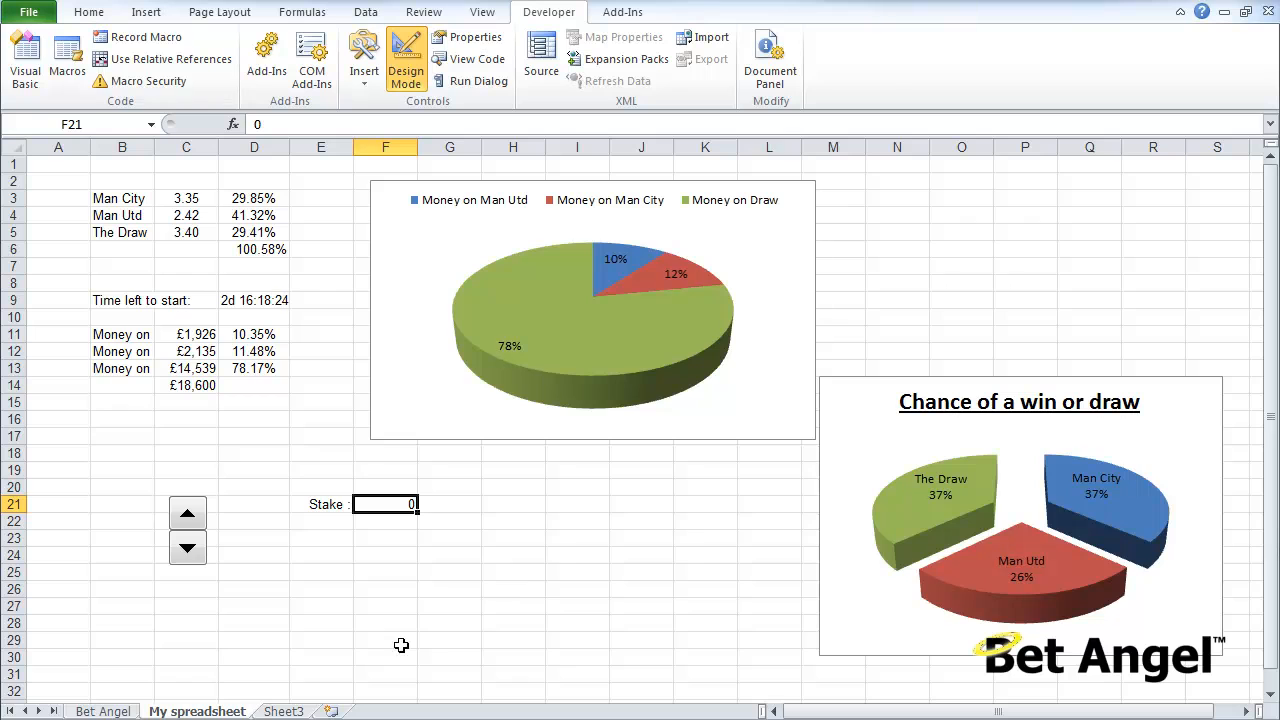
left_click(102, 712)
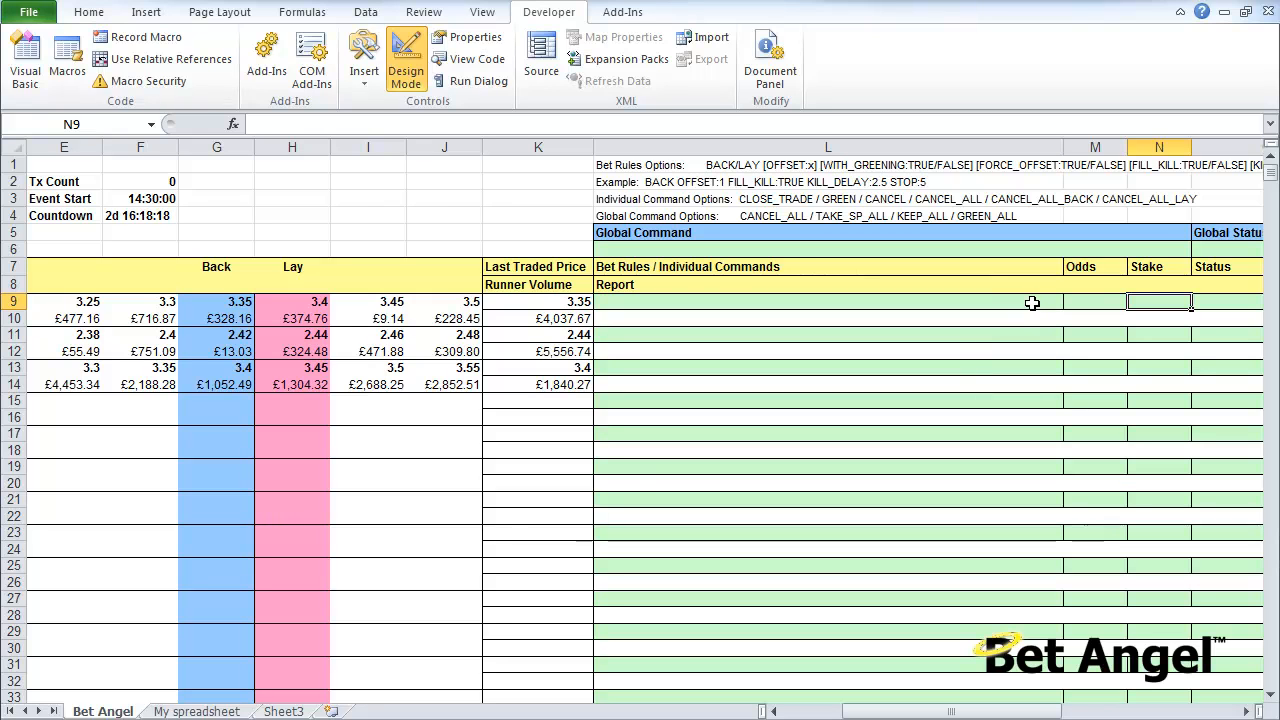
Link the Bet Angel stake cell to F21 and raise the stake to 100 to check it follows.
type("=")
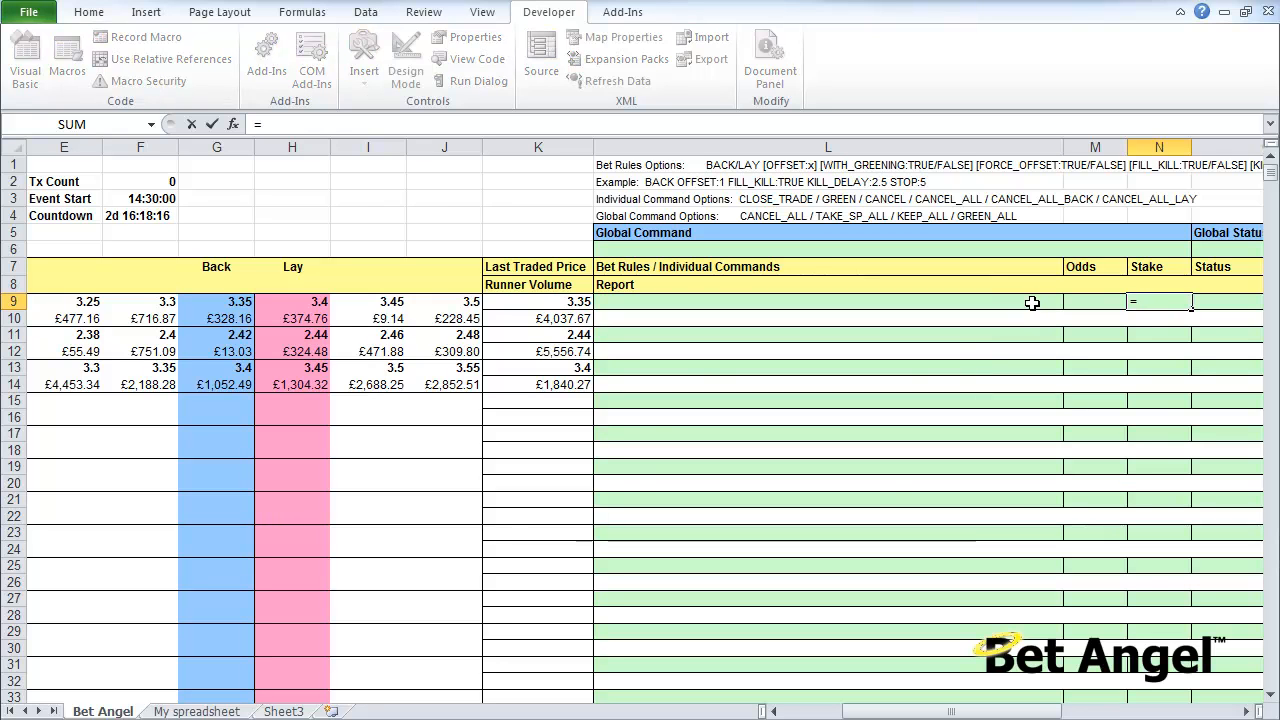
left_click(196, 712)
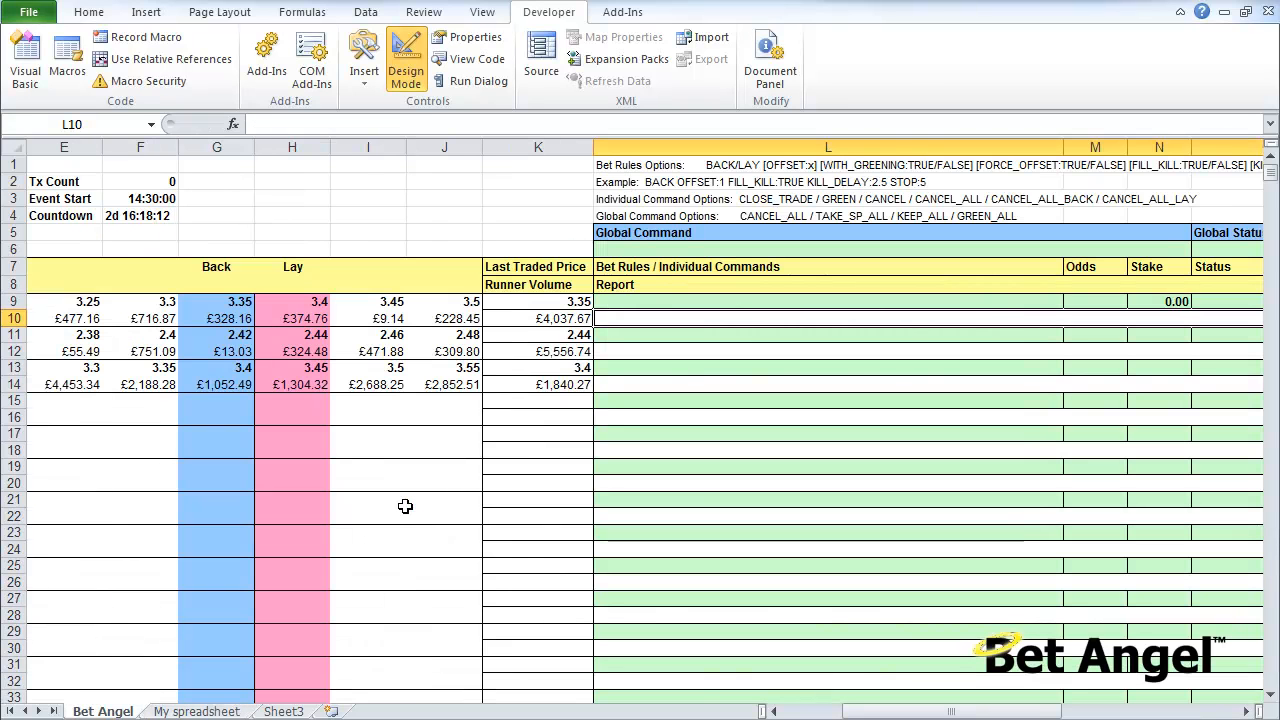
left_click(196, 712)
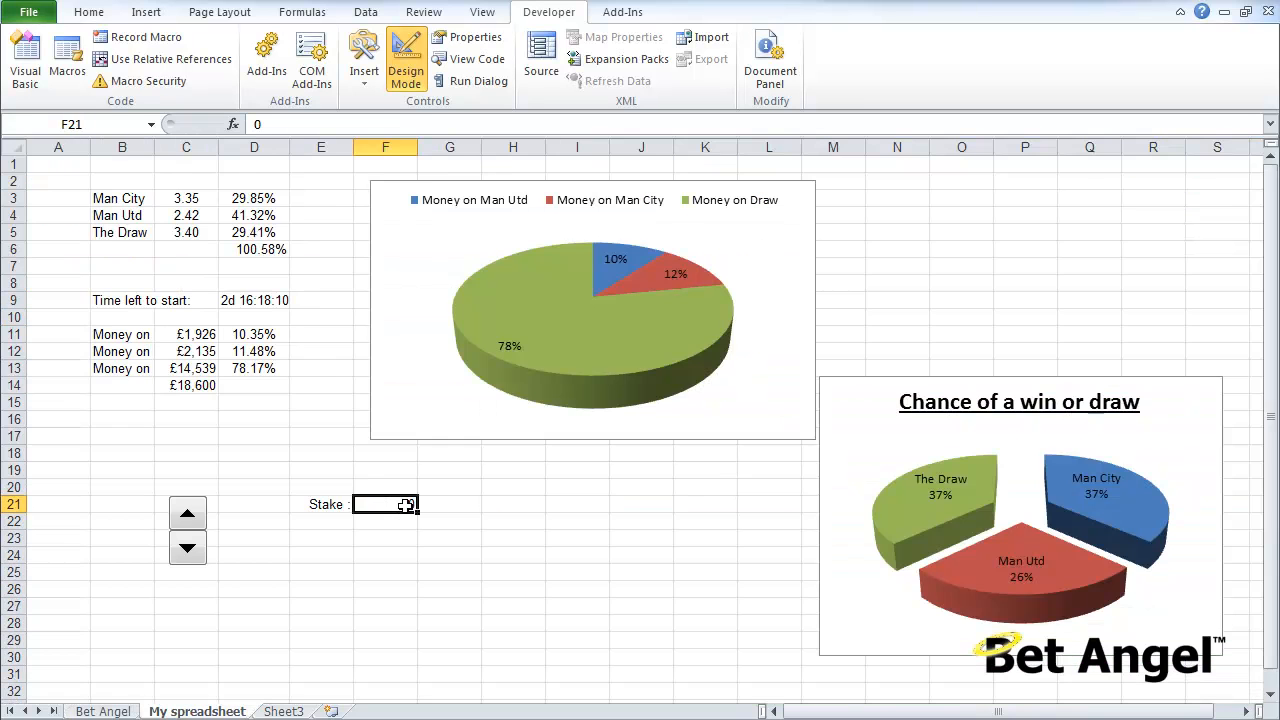
left_click(188, 512)
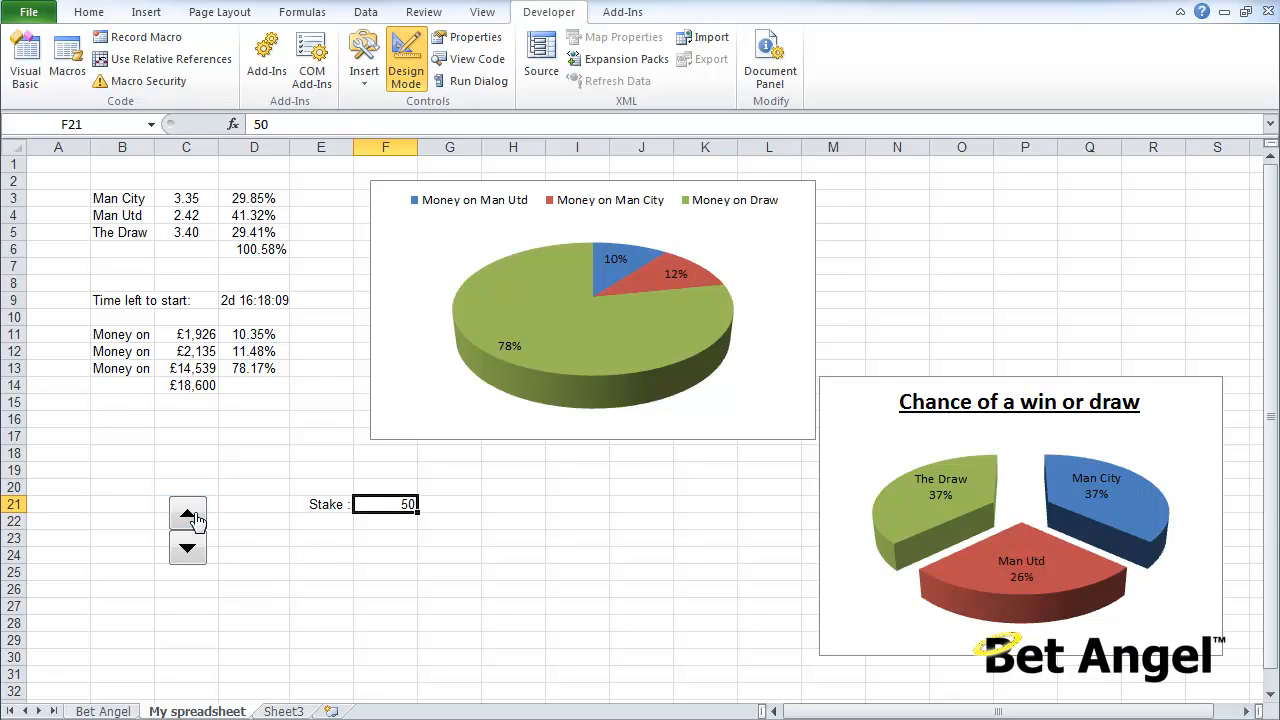
left_click(188, 512)
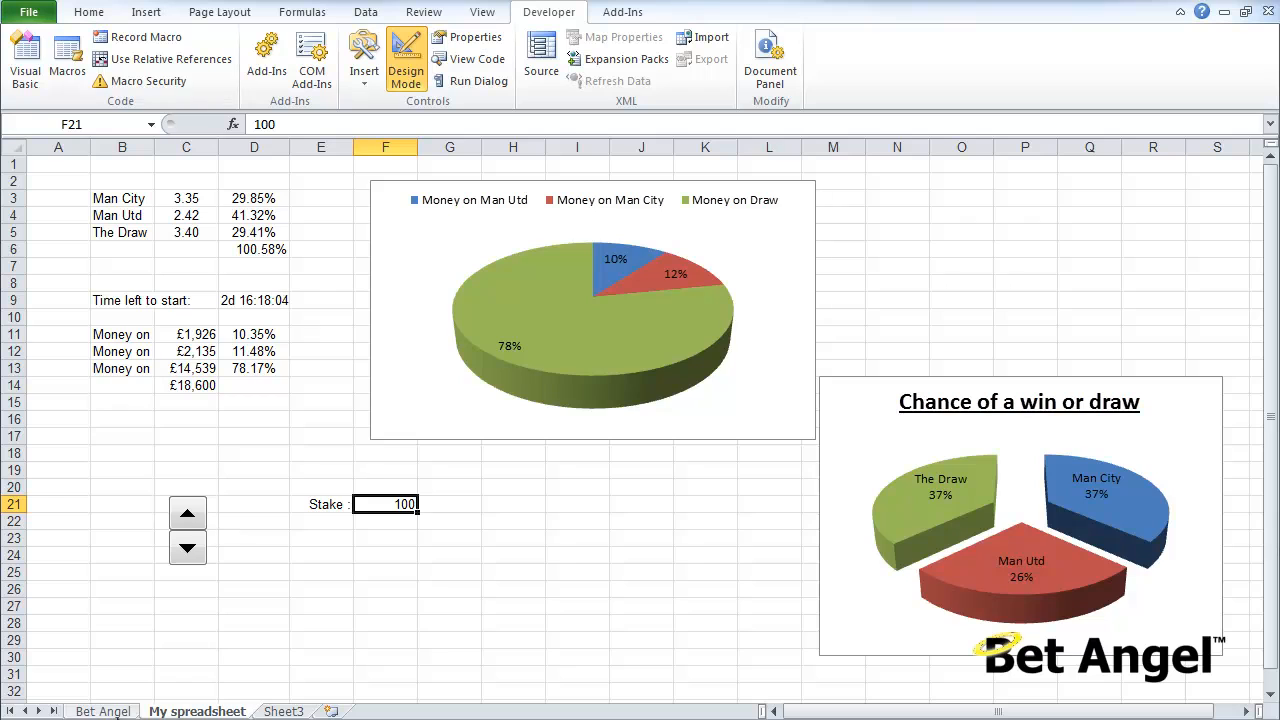
left_click(102, 712)
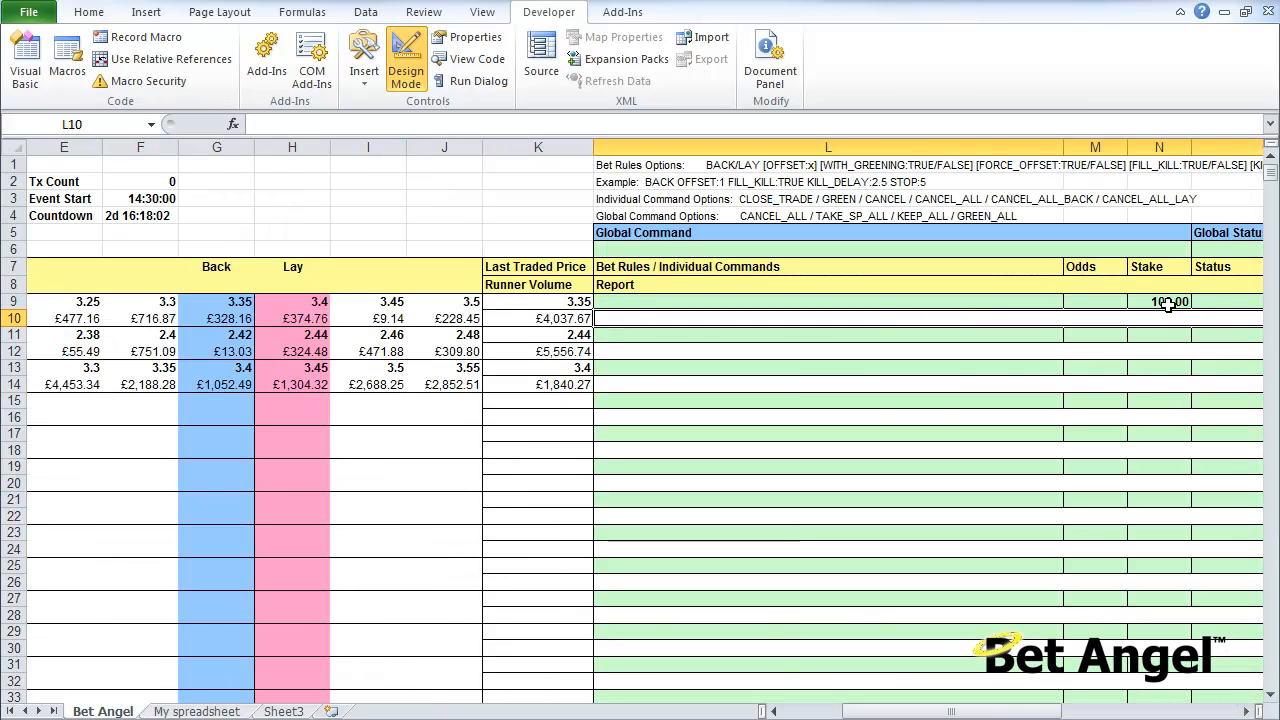
left_click(196, 712)
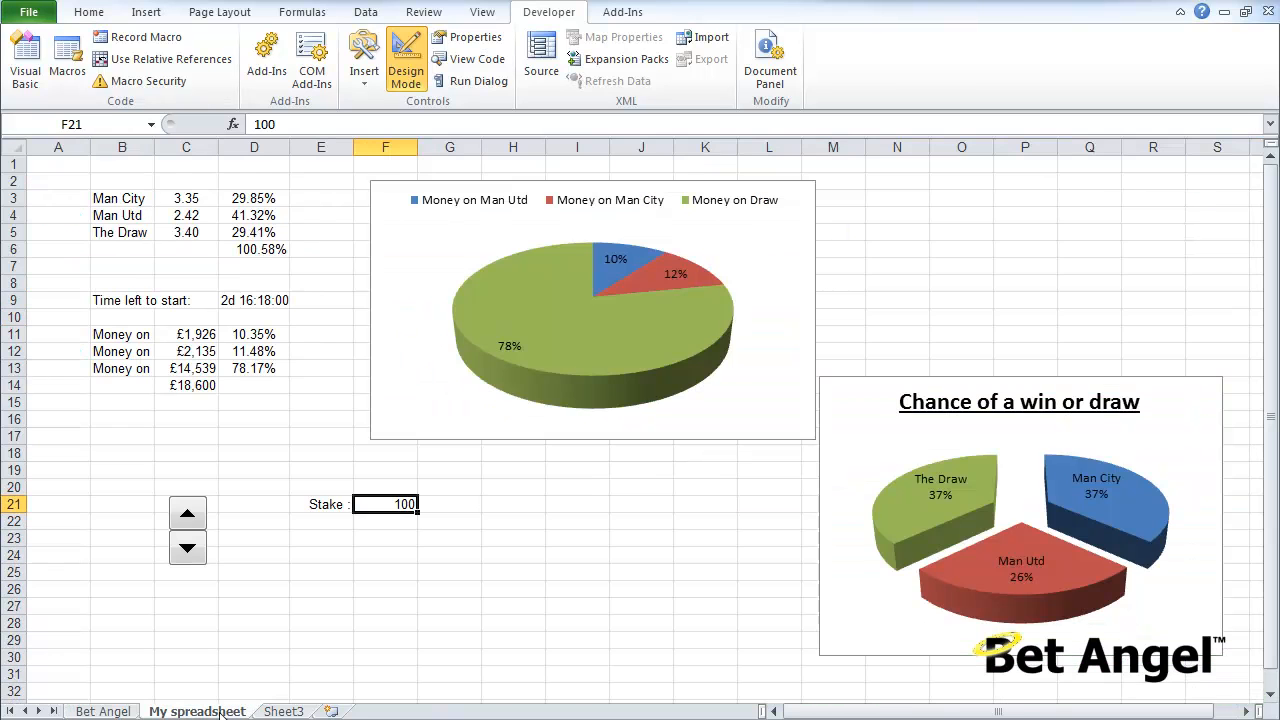
Bring the stake in F21 back down to 10 with the spinner.
left_click(188, 548)
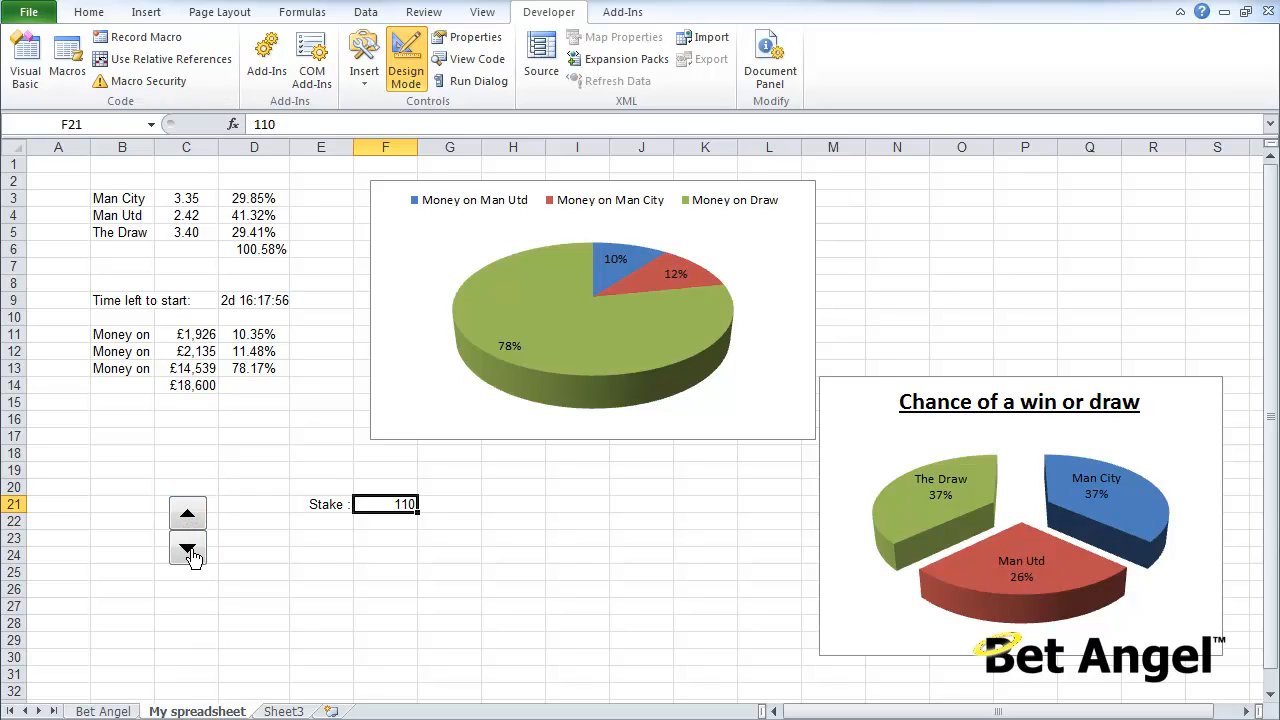
left_click(188, 552)
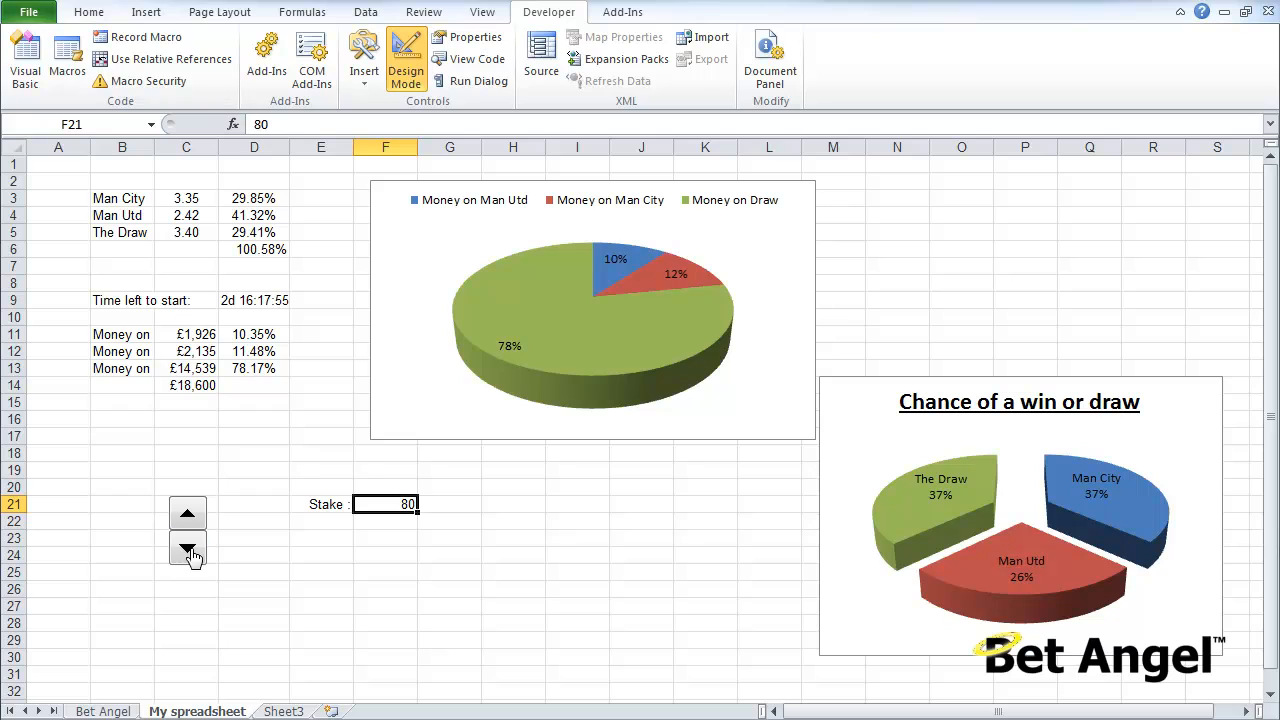
left_click(188, 550)
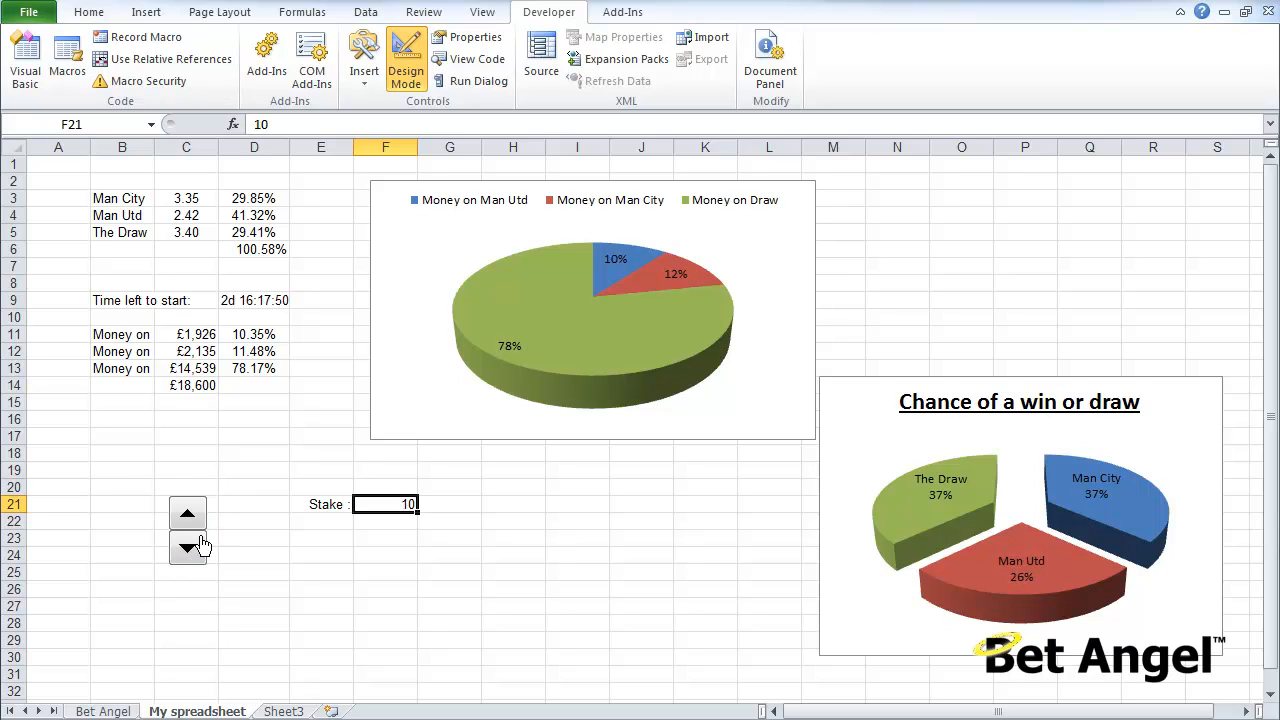
left_click(364, 58)
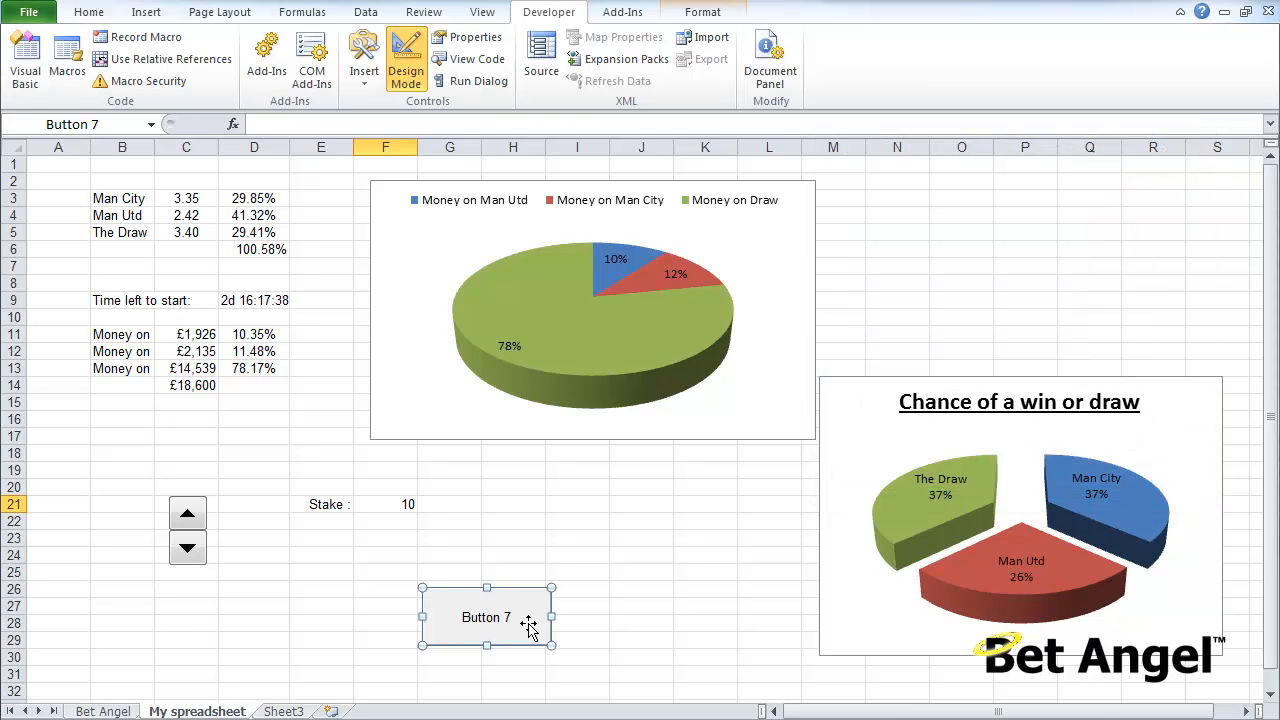
left_click(406, 58)
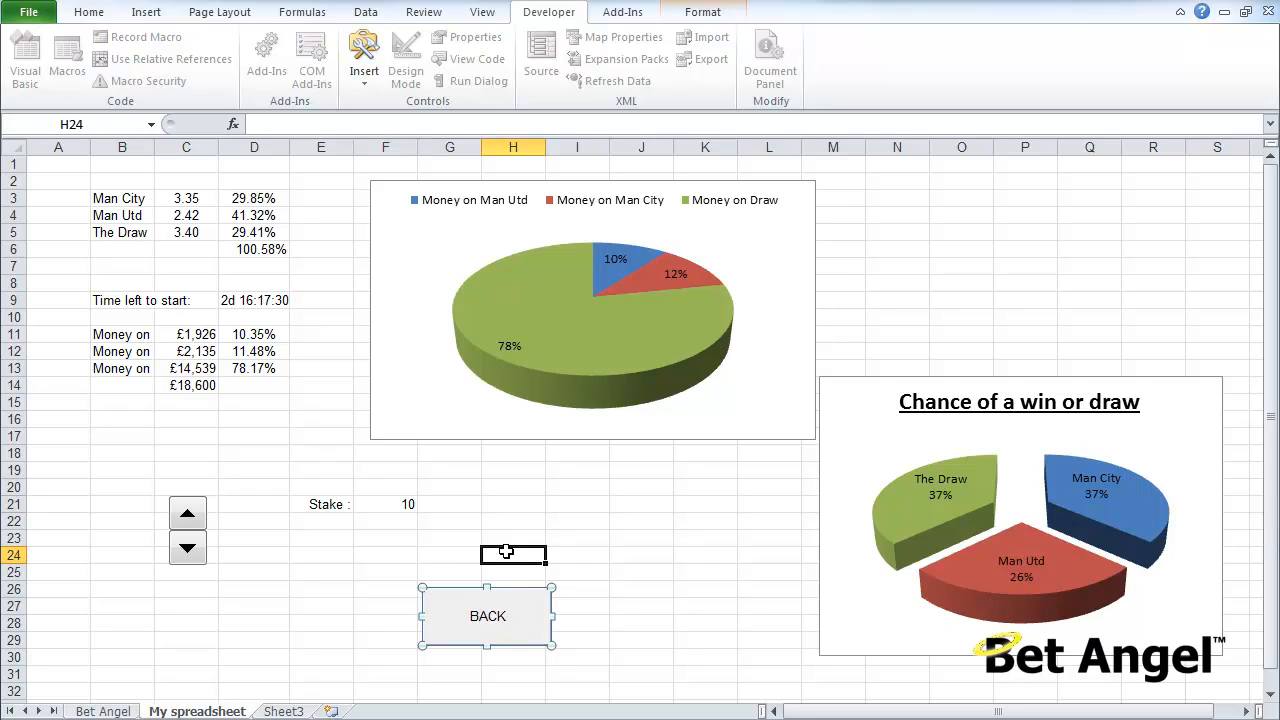
left_click(406, 58)
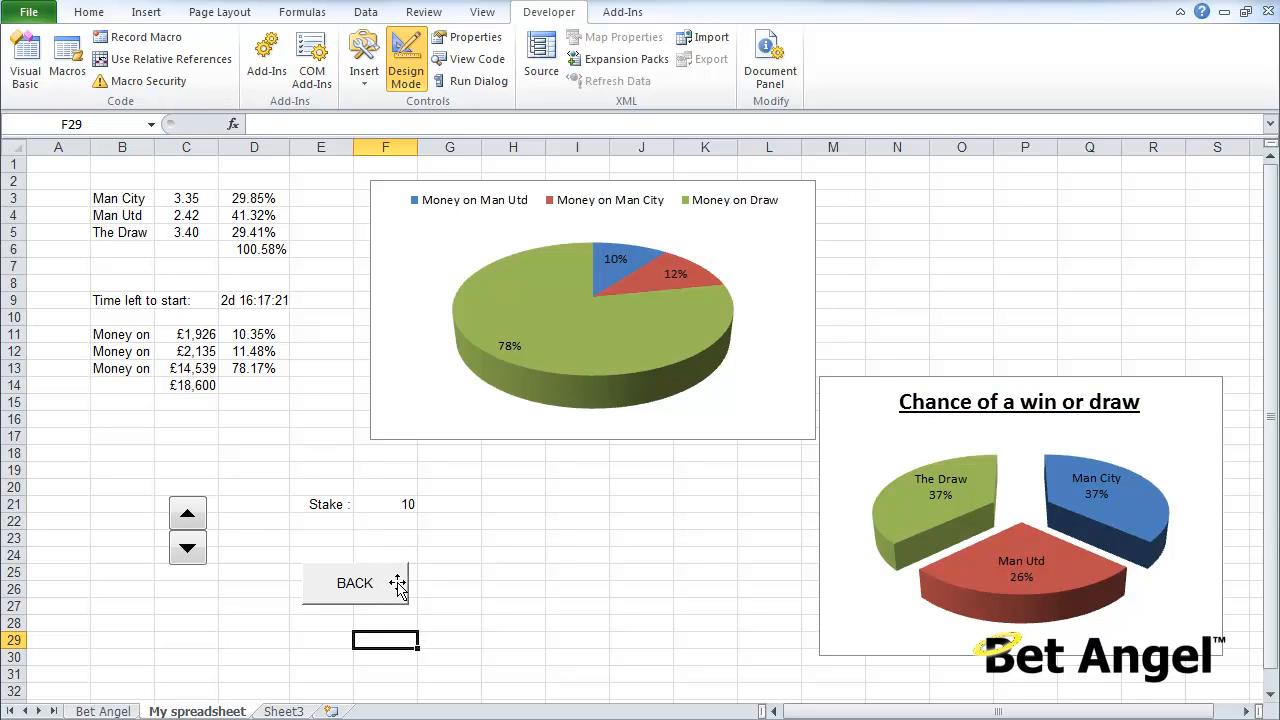
left_click(356, 584)
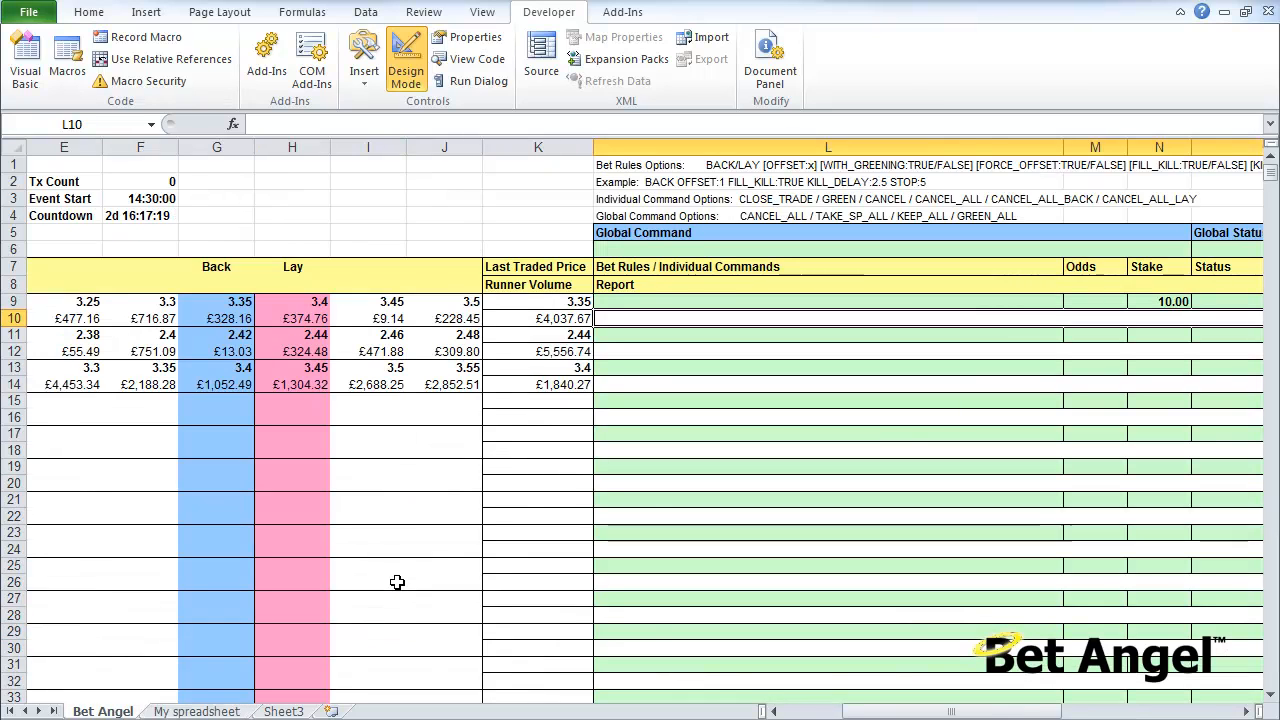
left_click(196, 712)
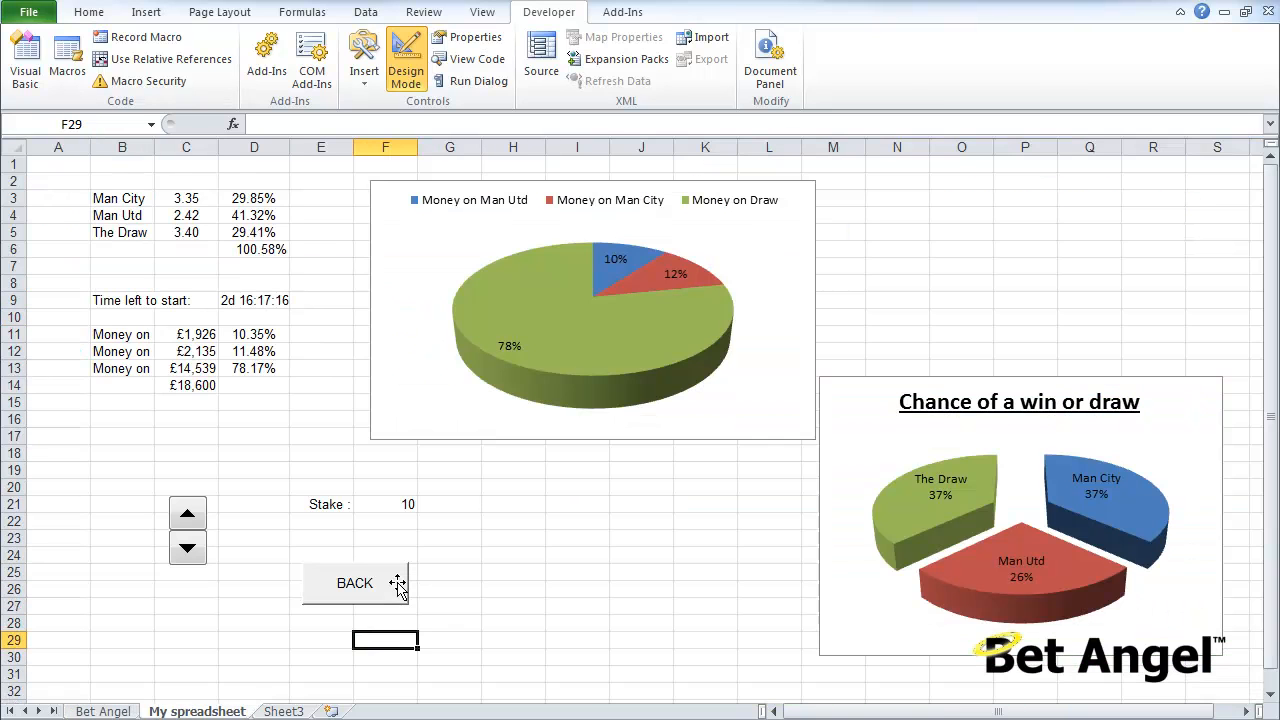
right_click(384, 584)
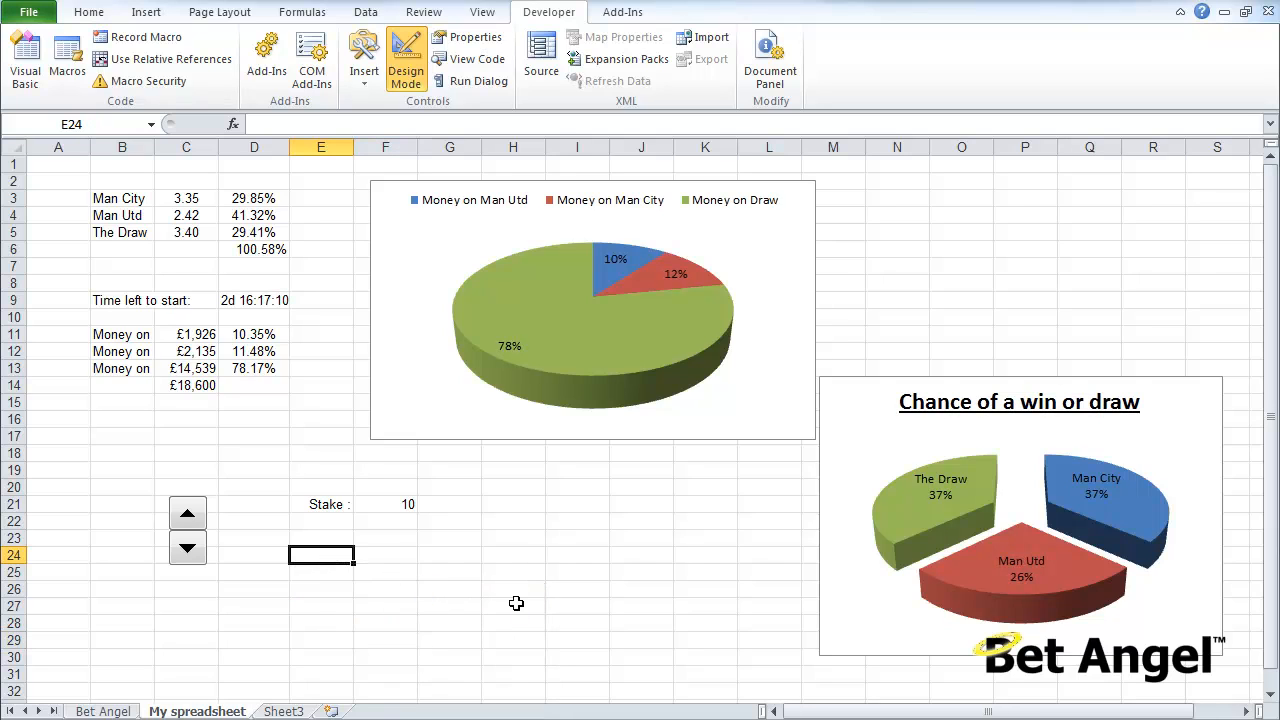
Enter =IF(D12>.20,"BACK","Not happening at the moment") in E24.
type("=")
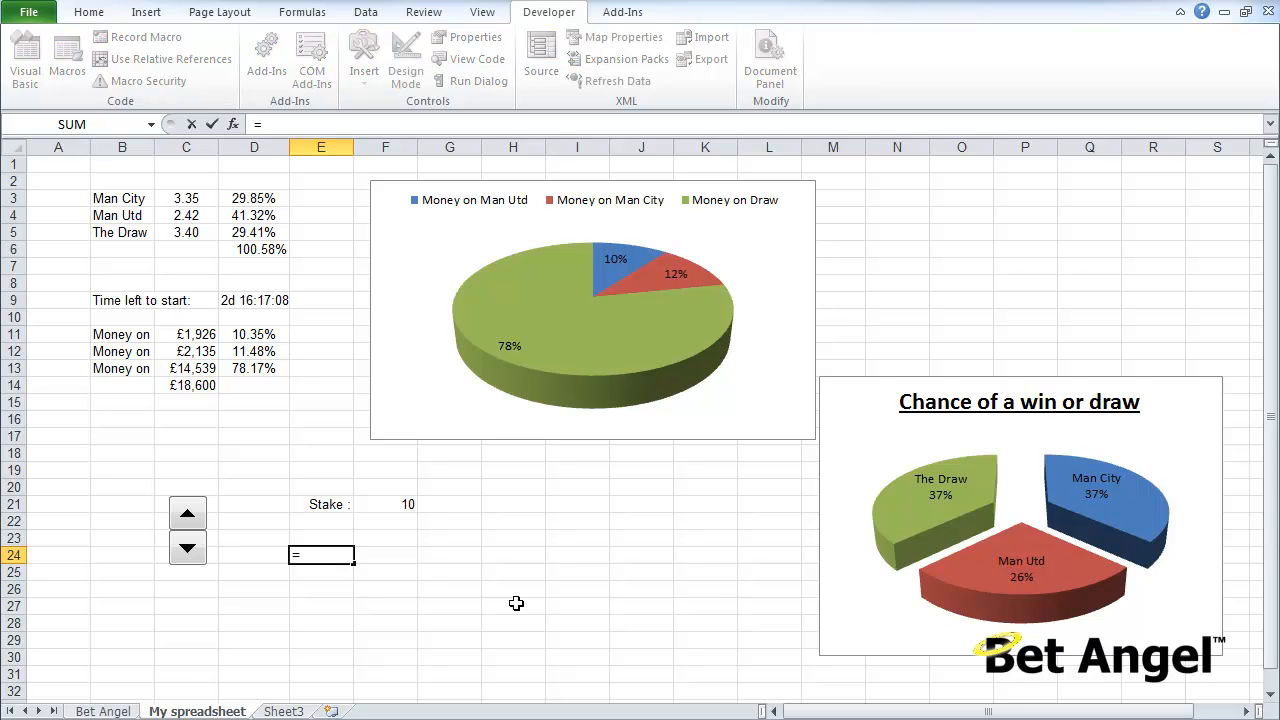
type("if(")
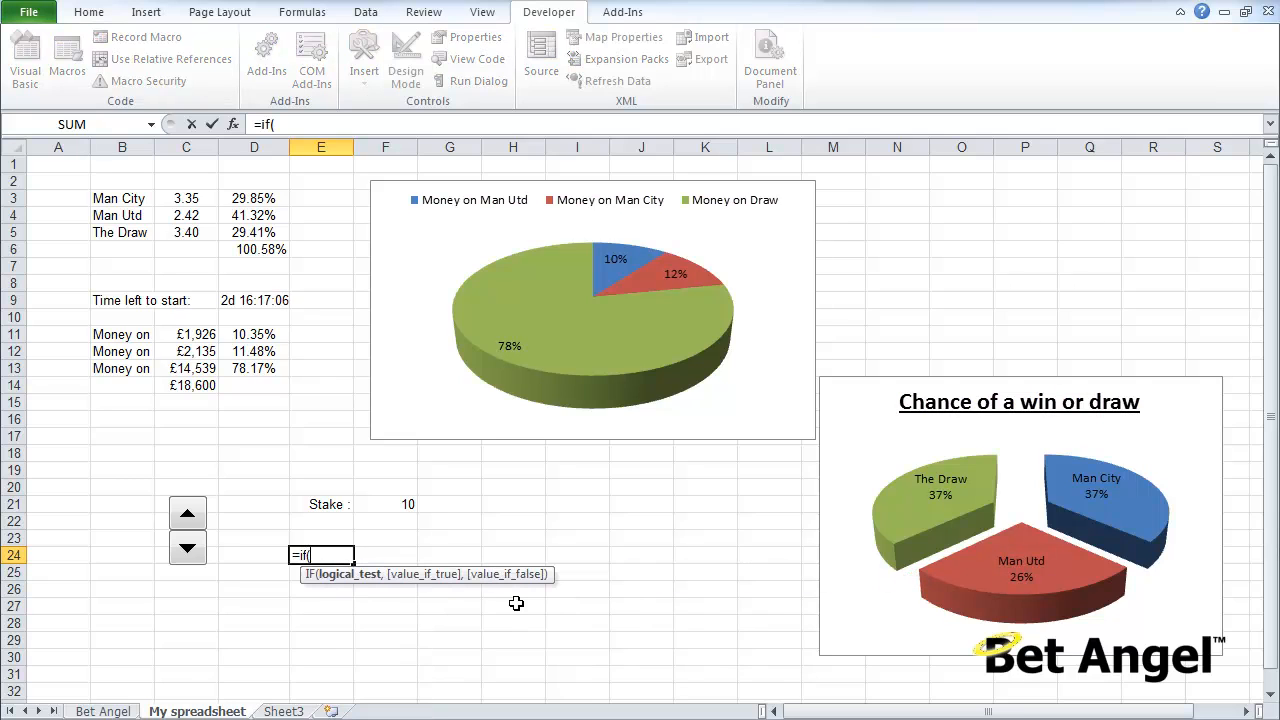
left_click(254, 436)
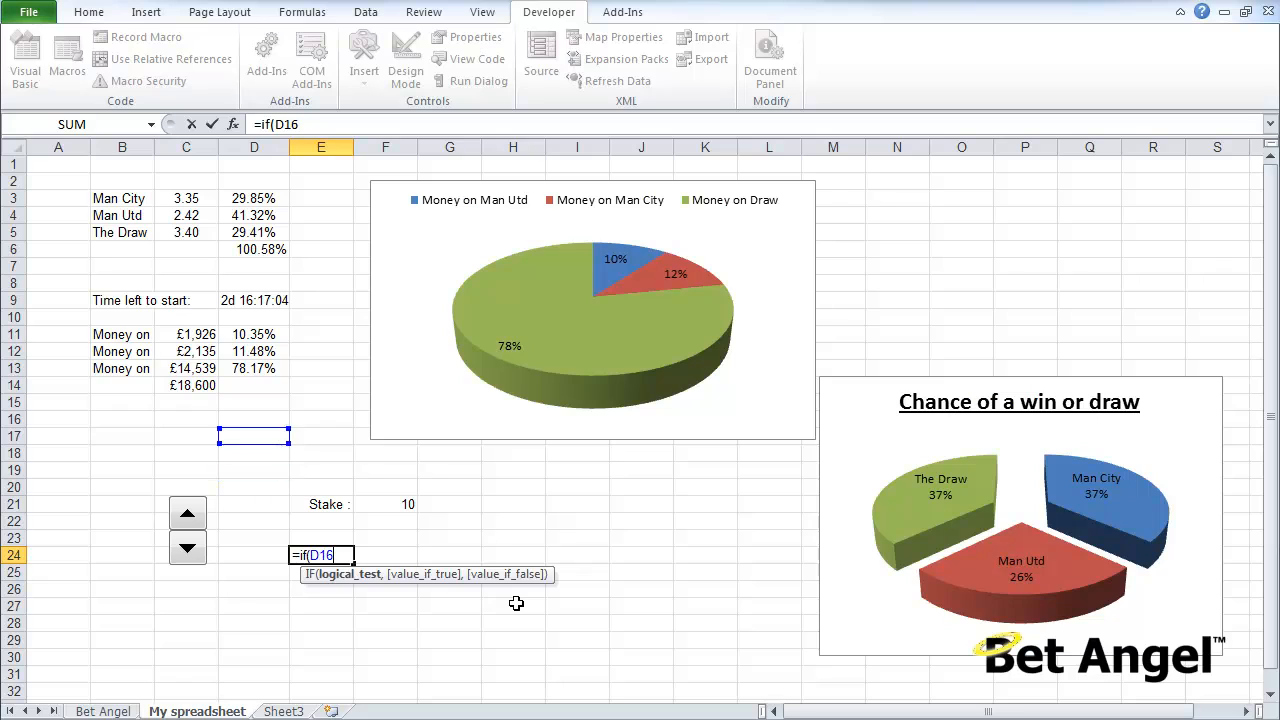
left_click(254, 352)
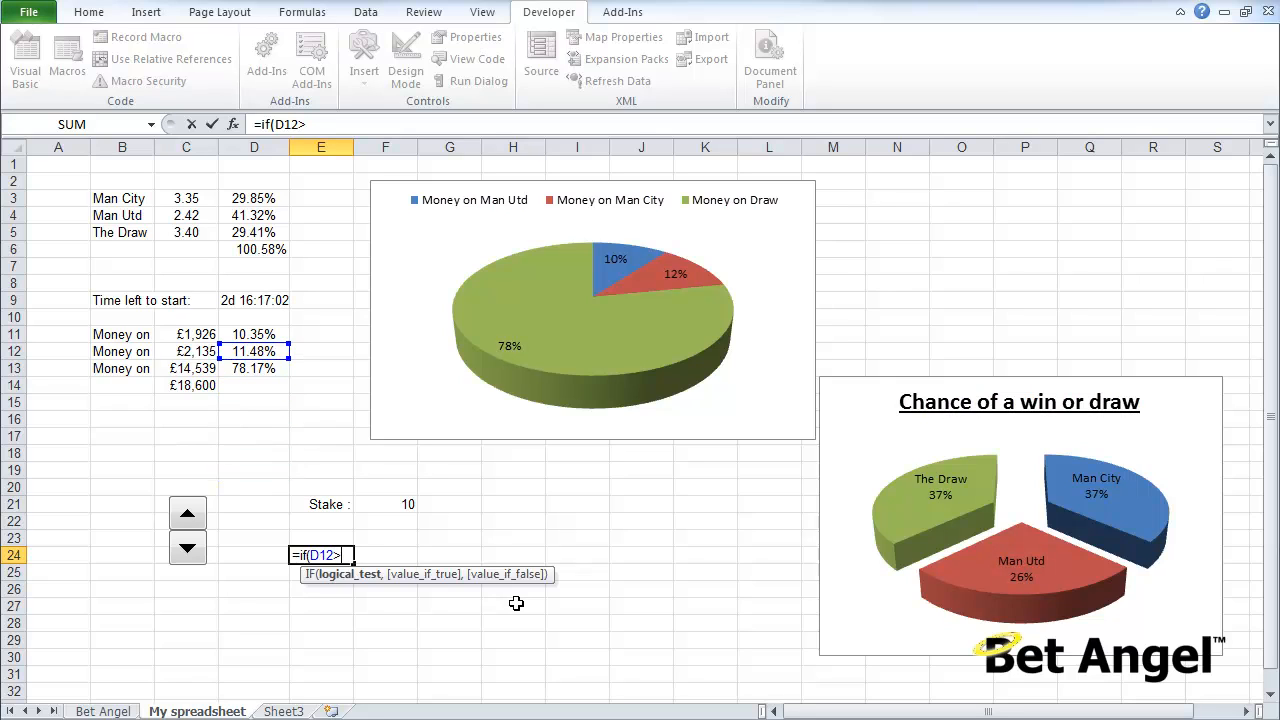
type(">.20")
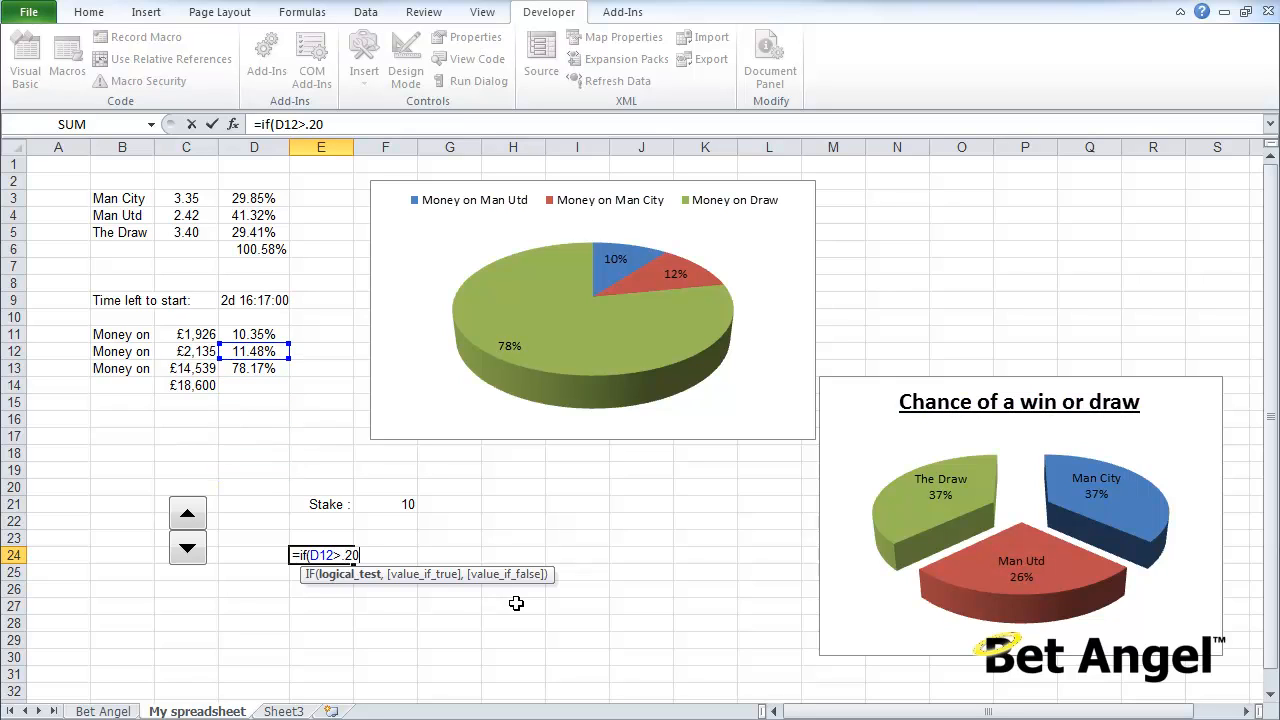
type(",\"BACK\")")
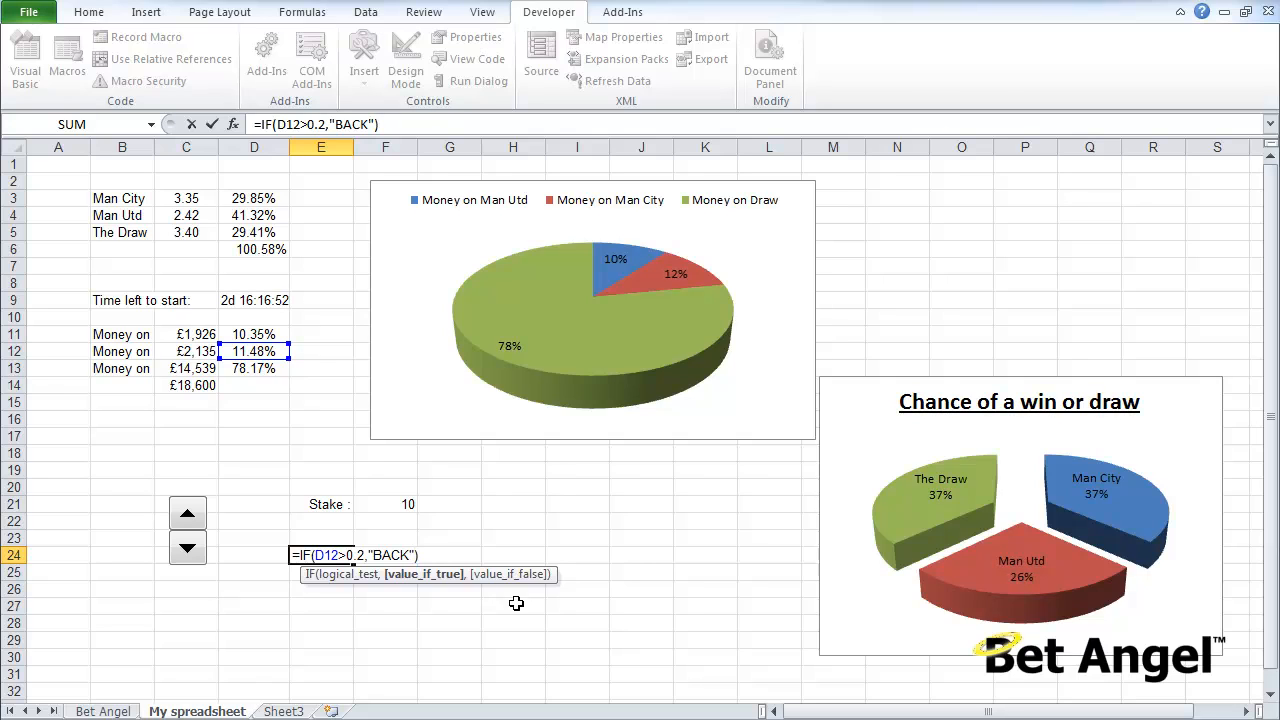
type(",\"Not happ")
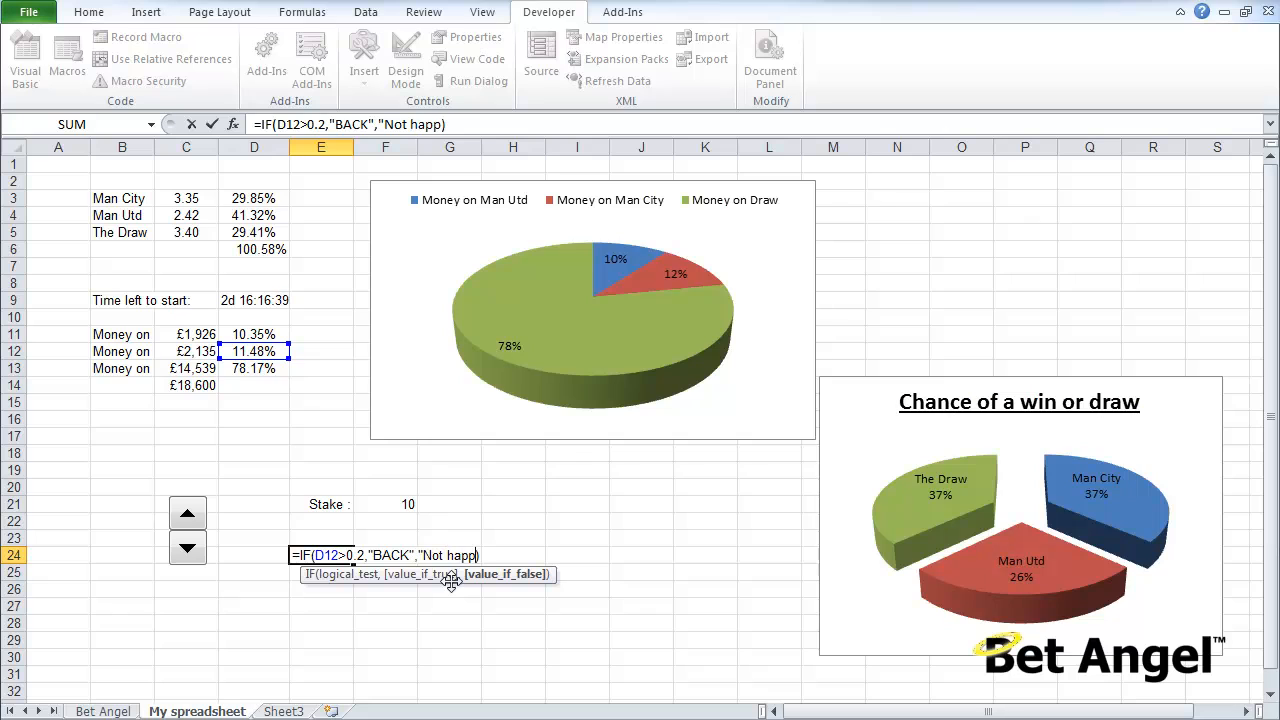
type("ening at the moment")
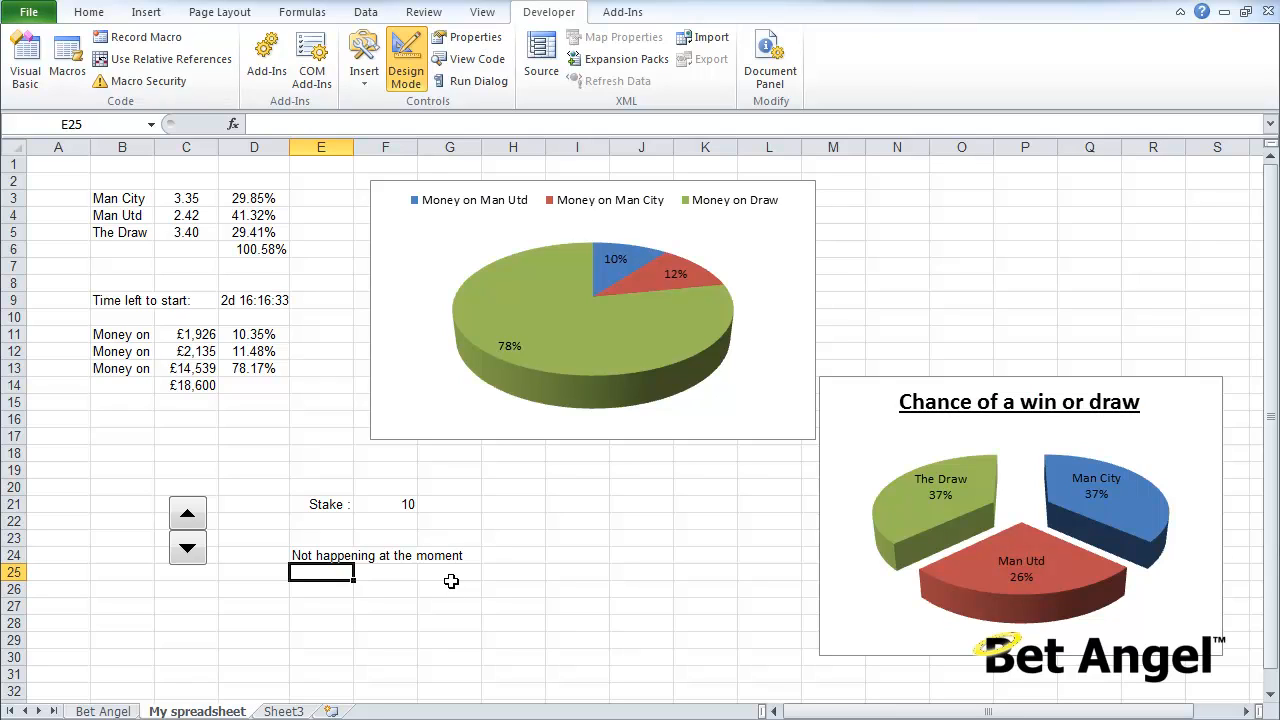
Inspect D12, then retype E24 as =IF(D12>0.2,"BACK","") so the false case is blank.
left_click(254, 352)
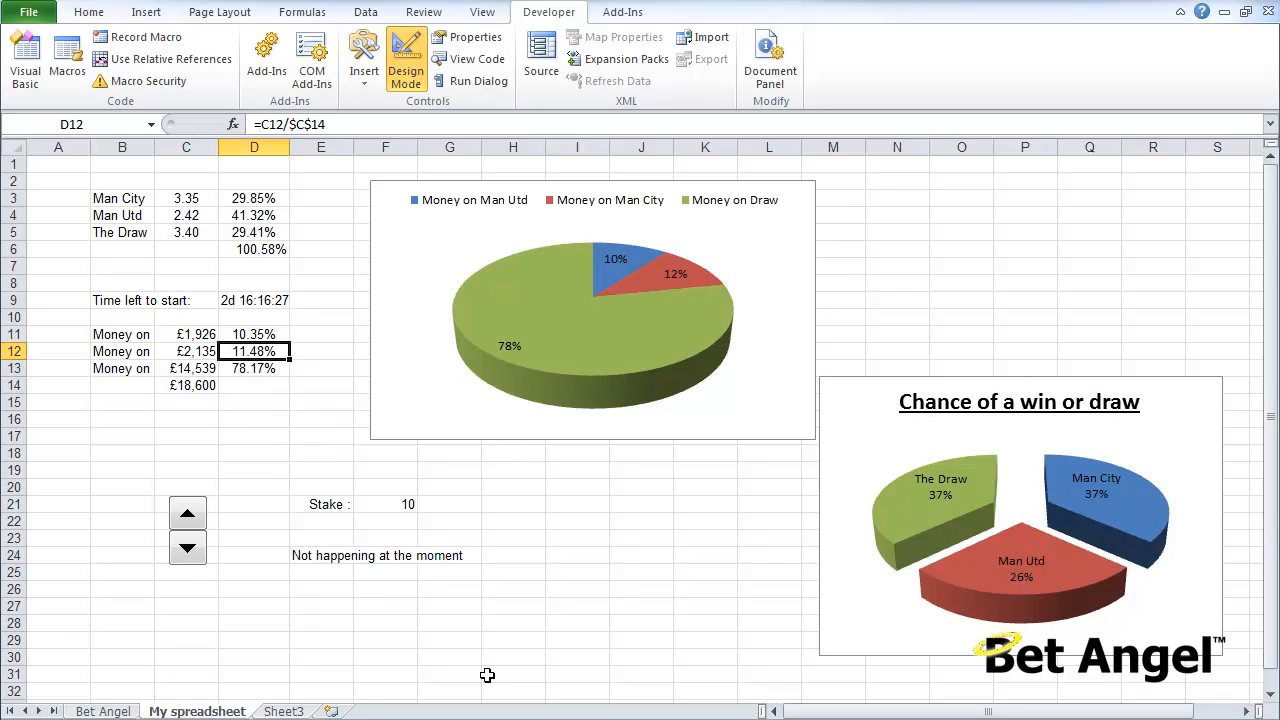
mouse_move(332, 604)
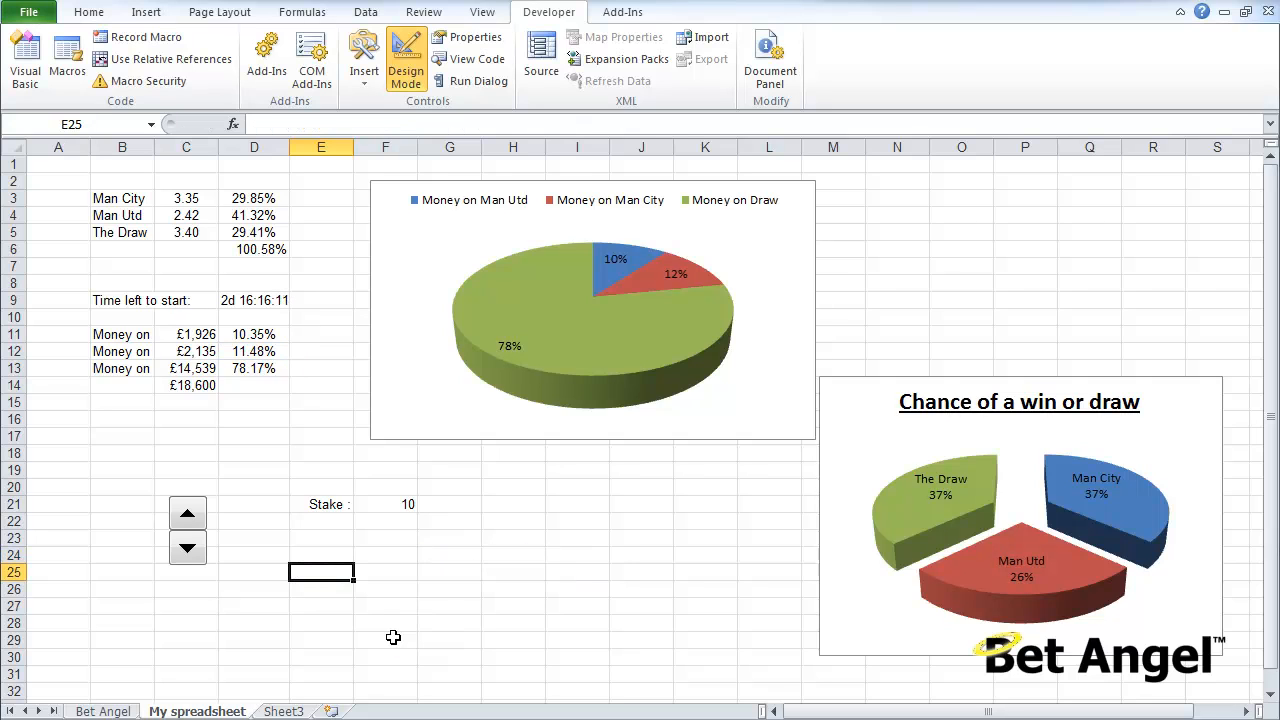
type("=IF(D12>0.2,\"BACK\",)")
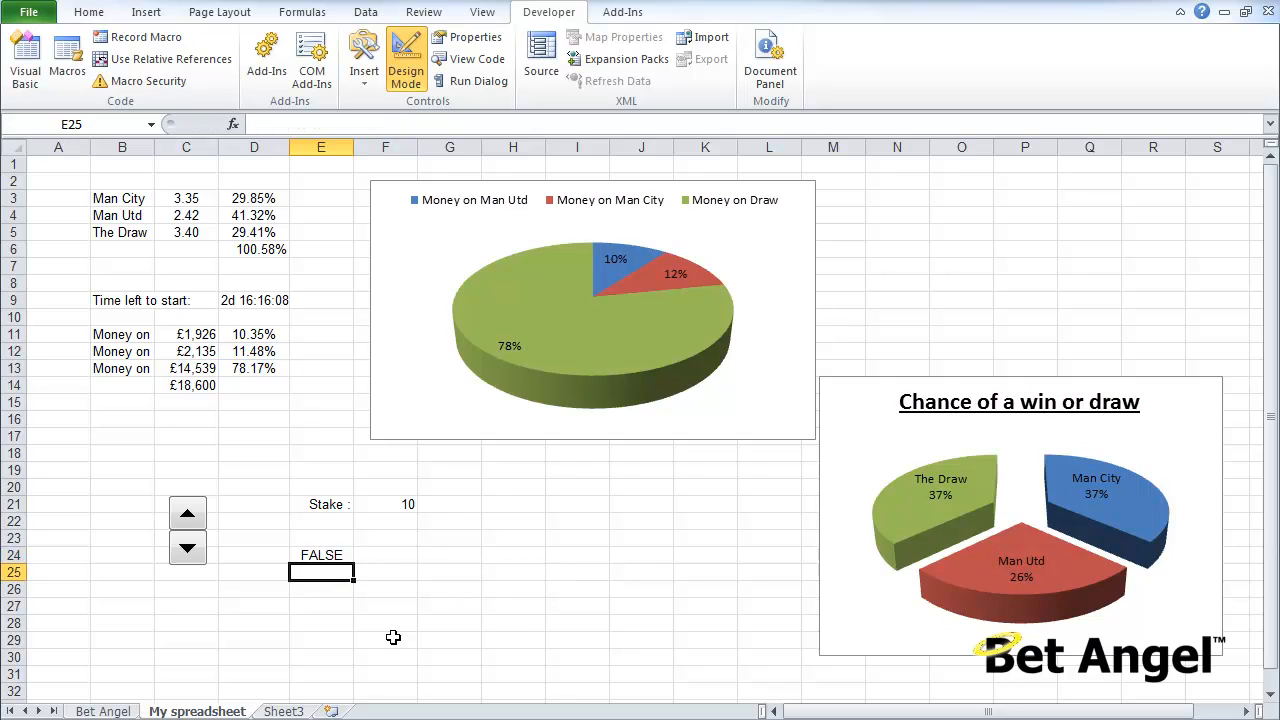
left_click(320, 556)
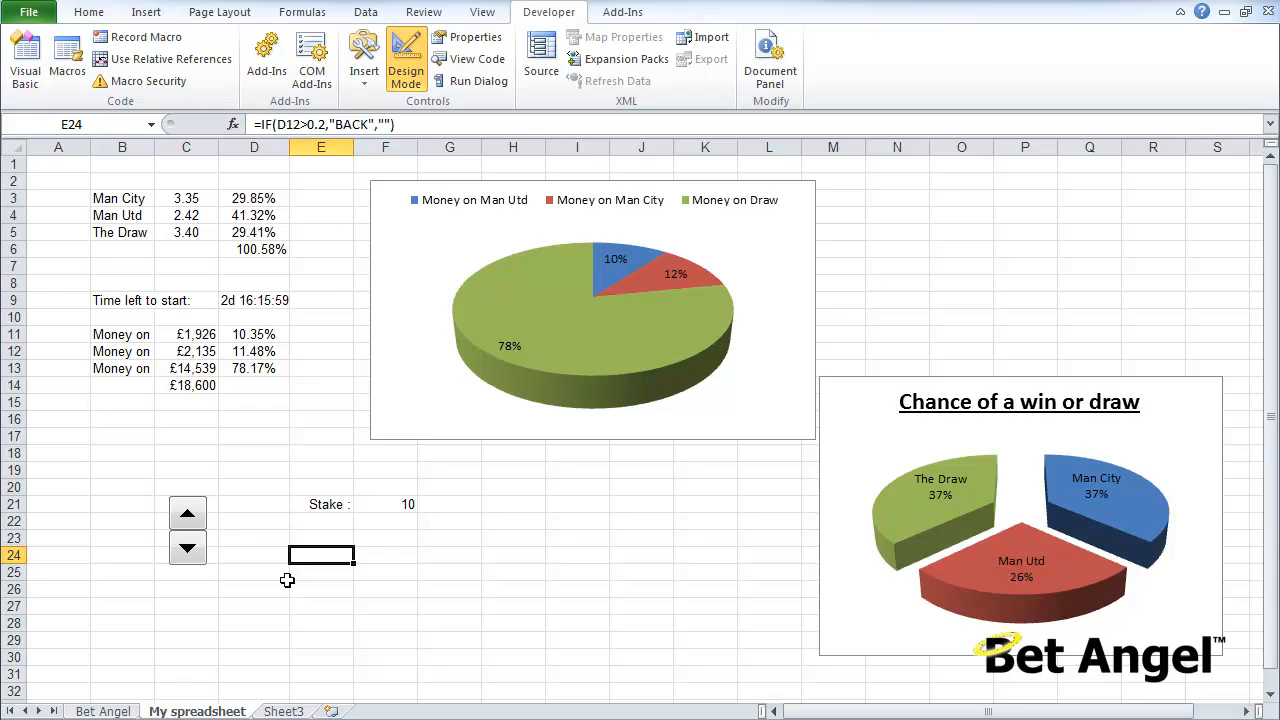
mouse_move(372, 576)
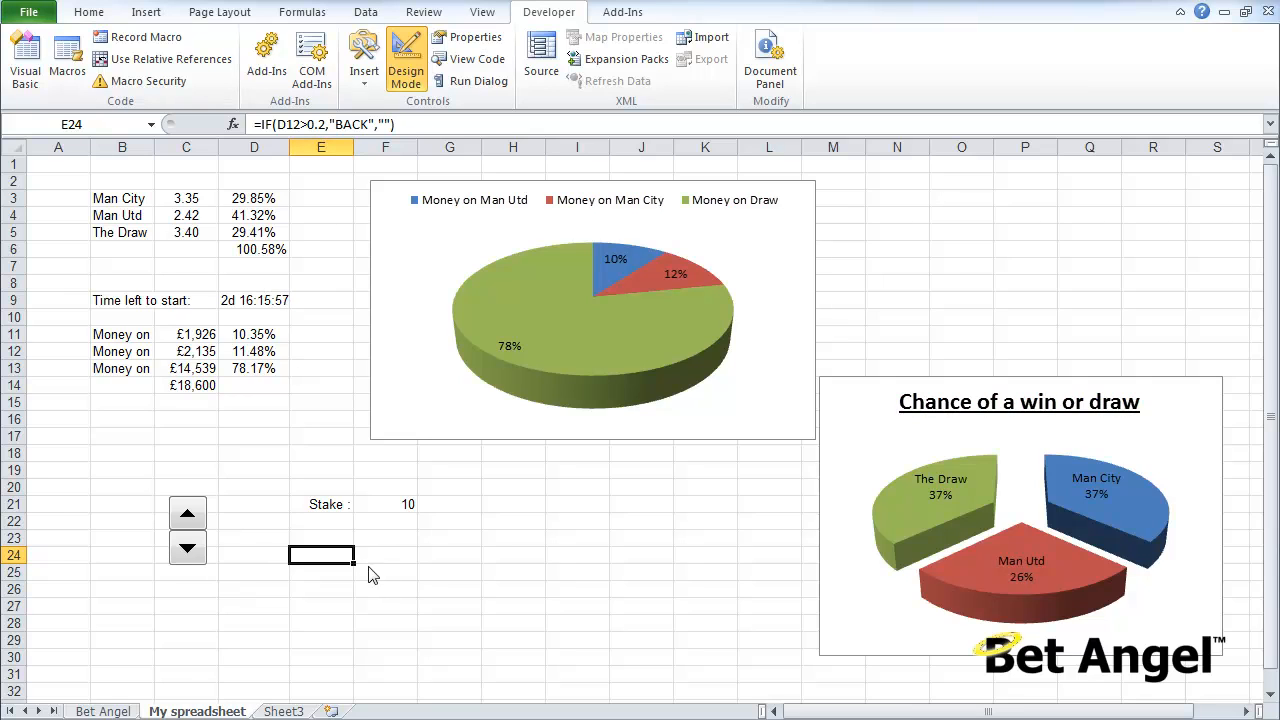
Start a link in L9 on Bet Angel pointing to E24 on My spreadsheet.
left_click(102, 712)
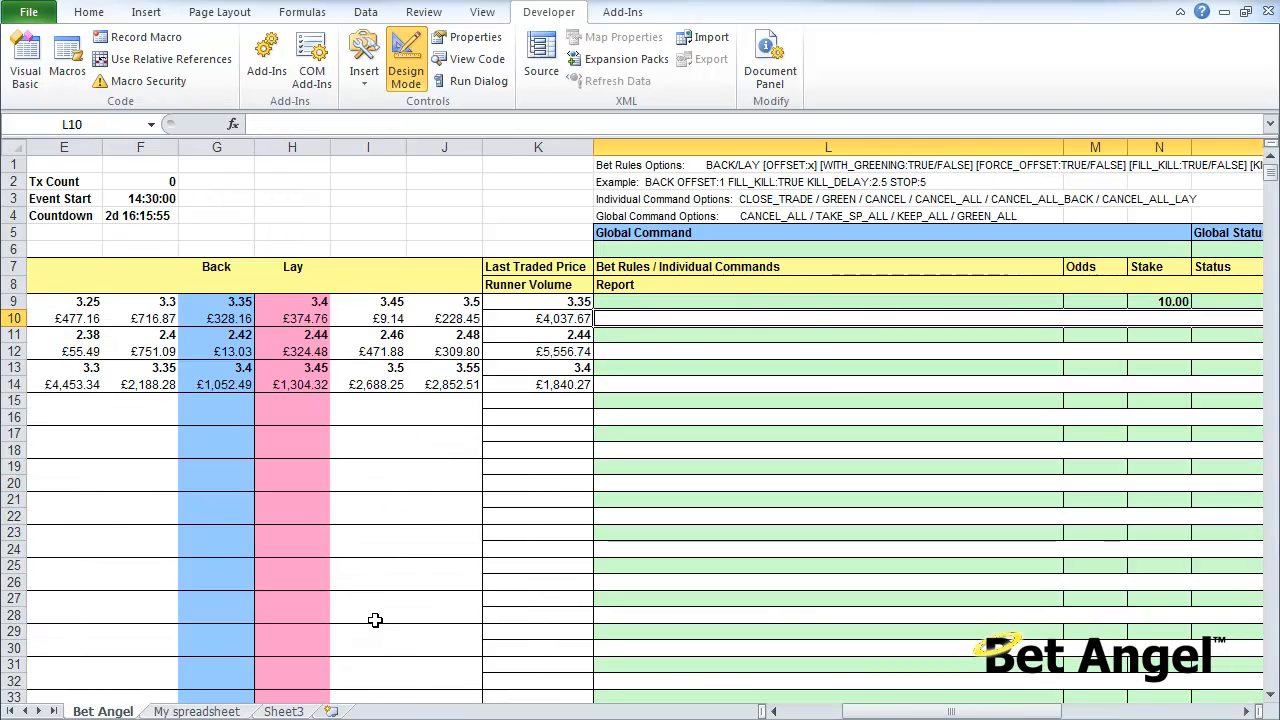
left_click(1094, 300)
type("=")
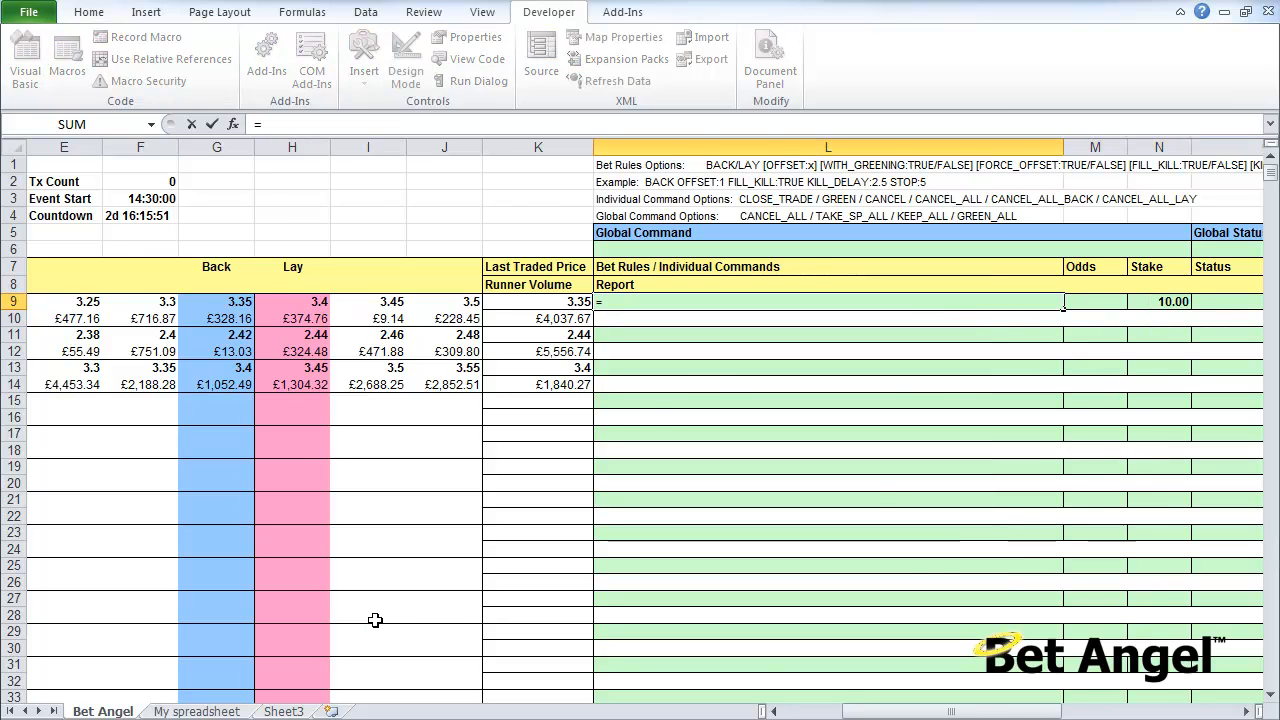
left_click(196, 712)
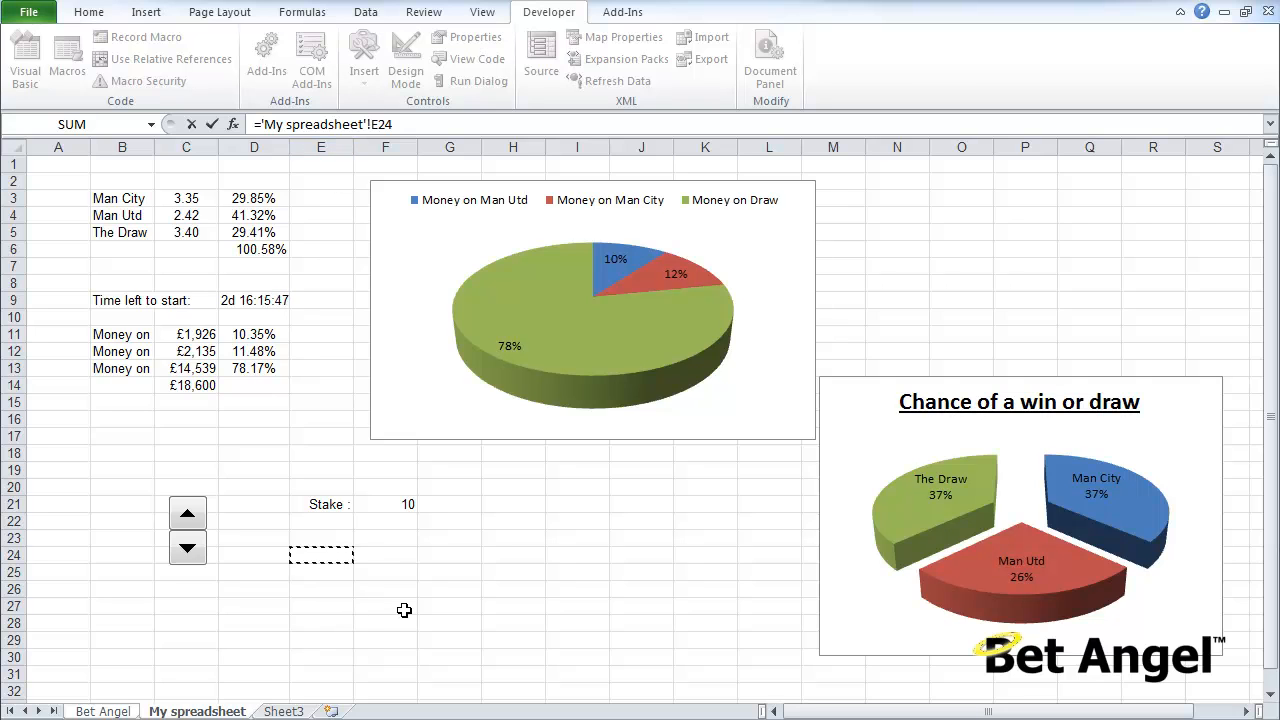
Restore 'Not happening at the moment' as the false result in E24's IF formula.
left_click(406, 58)
type("=IF(D12>0.2,\"BACK\",\"Not ")
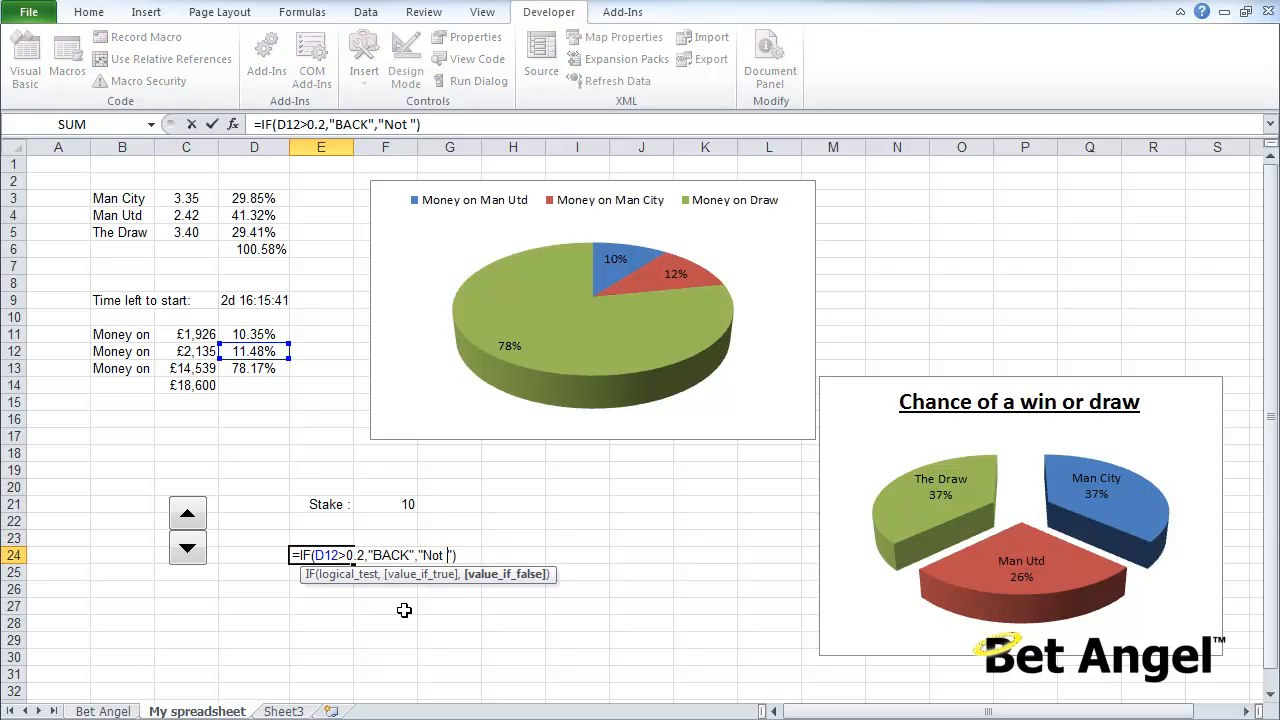
type("happening at the")
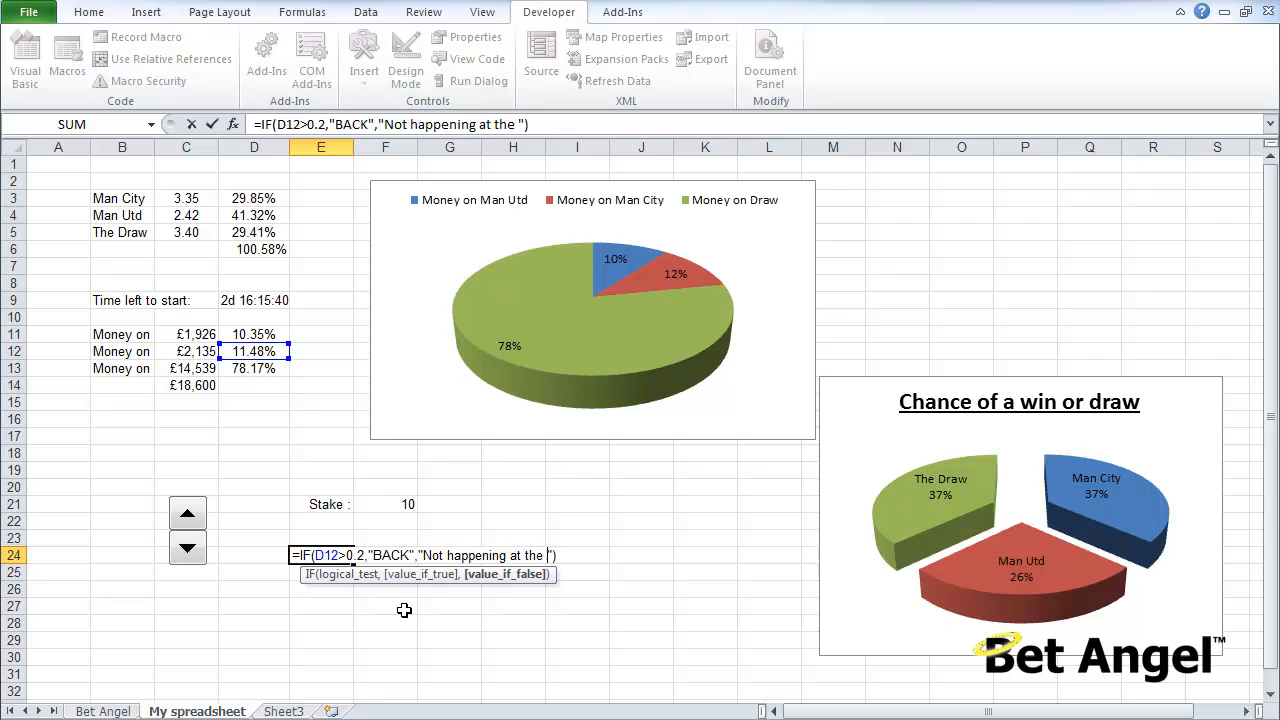
type("moment")
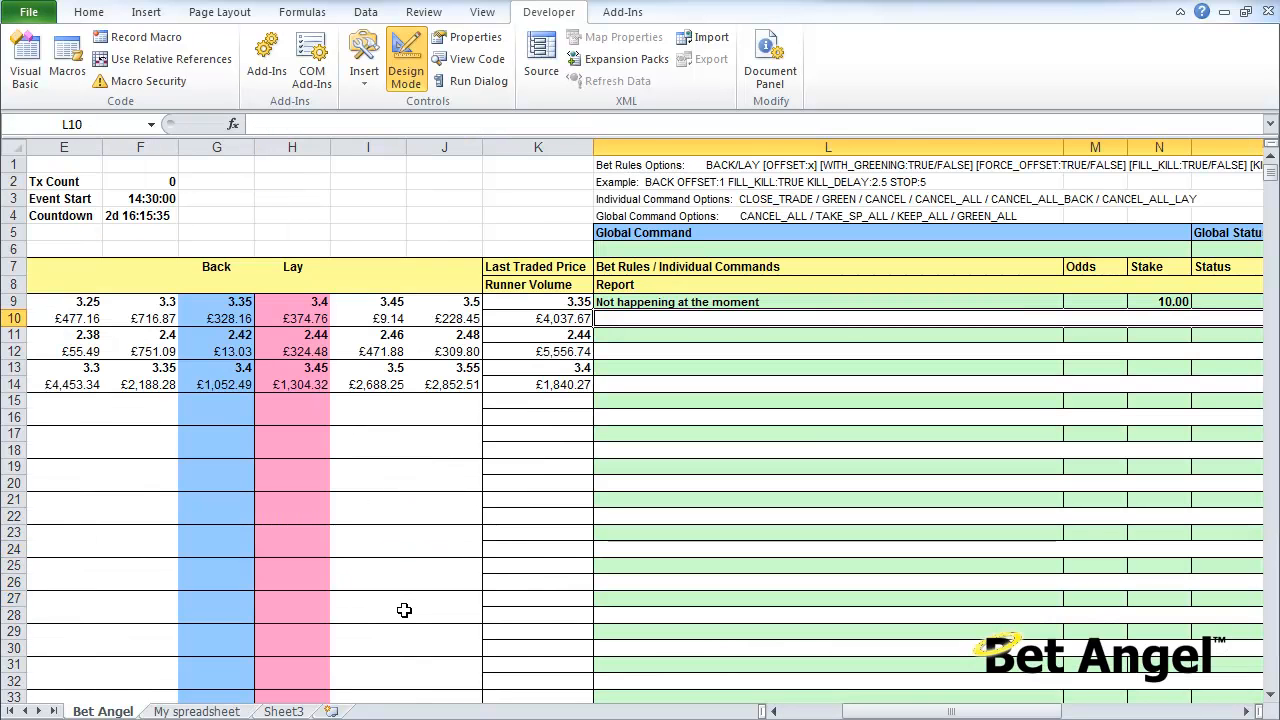
Return to My spreadsheet, where E24 reads Not happening at the moment.
left_click(196, 712)
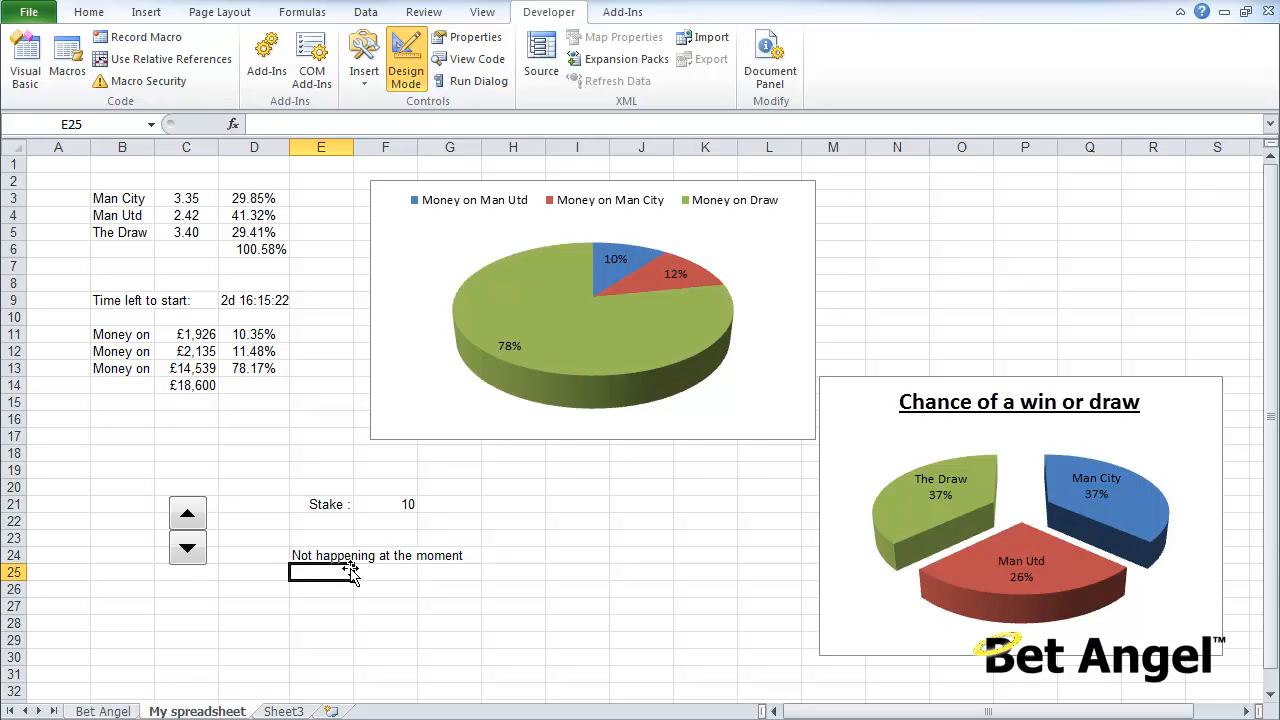
mouse_move(404, 508)
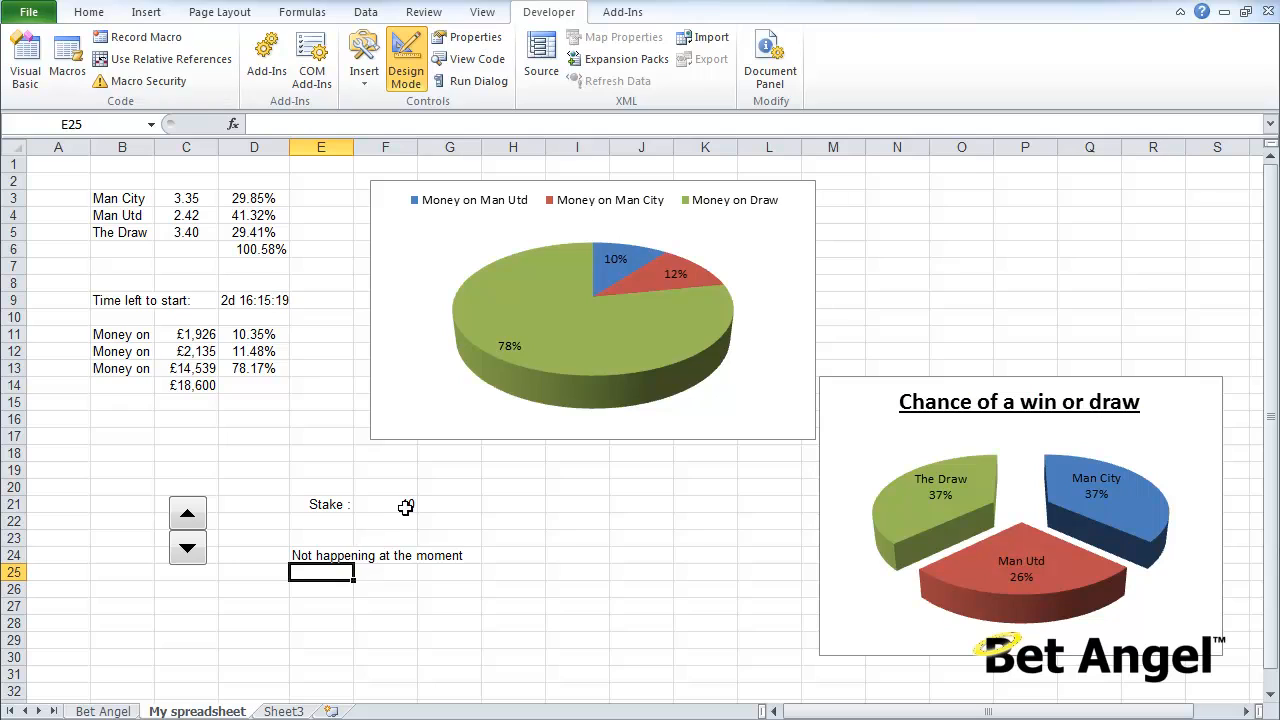